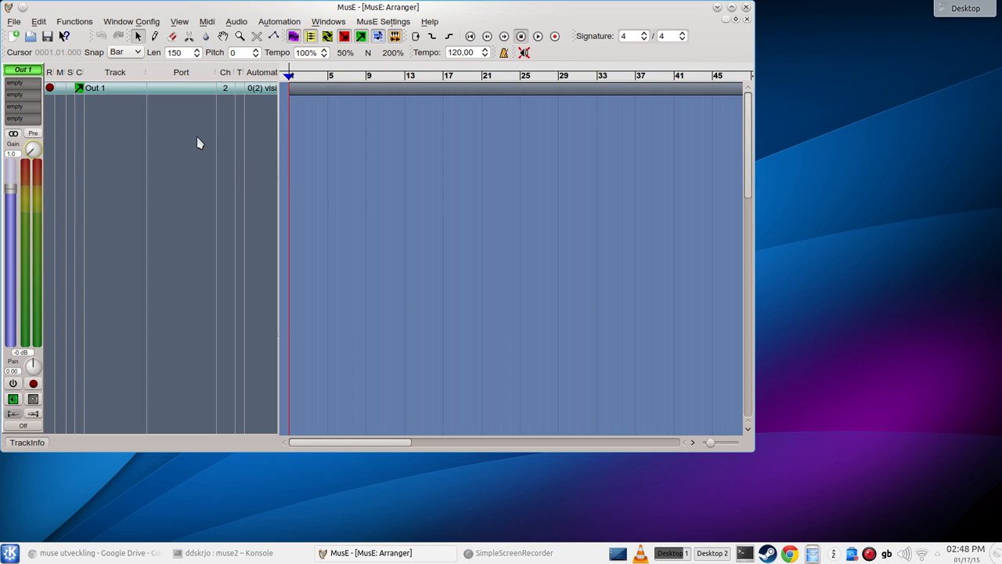
mouse_move(264, 126)
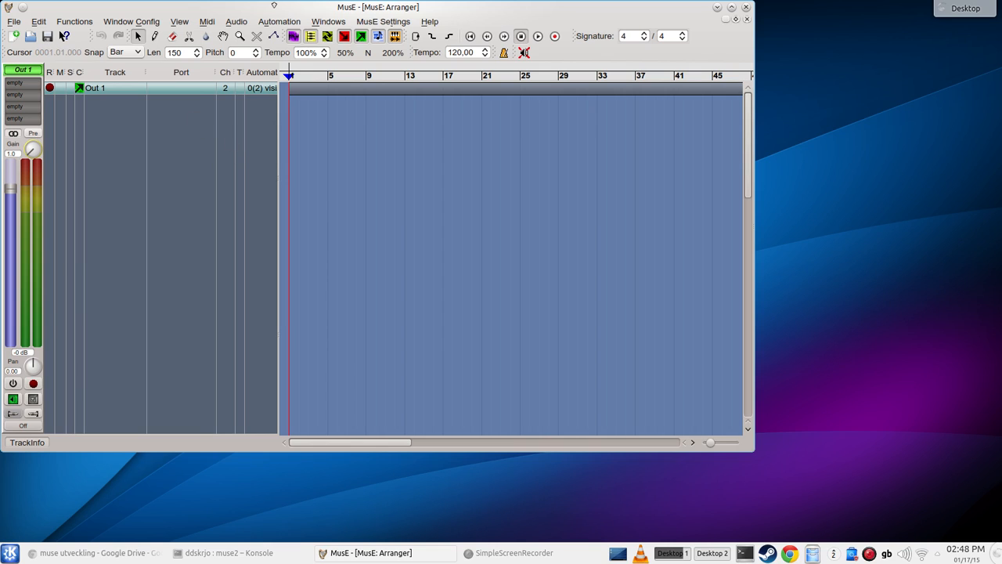
mouse_move(276, 115)
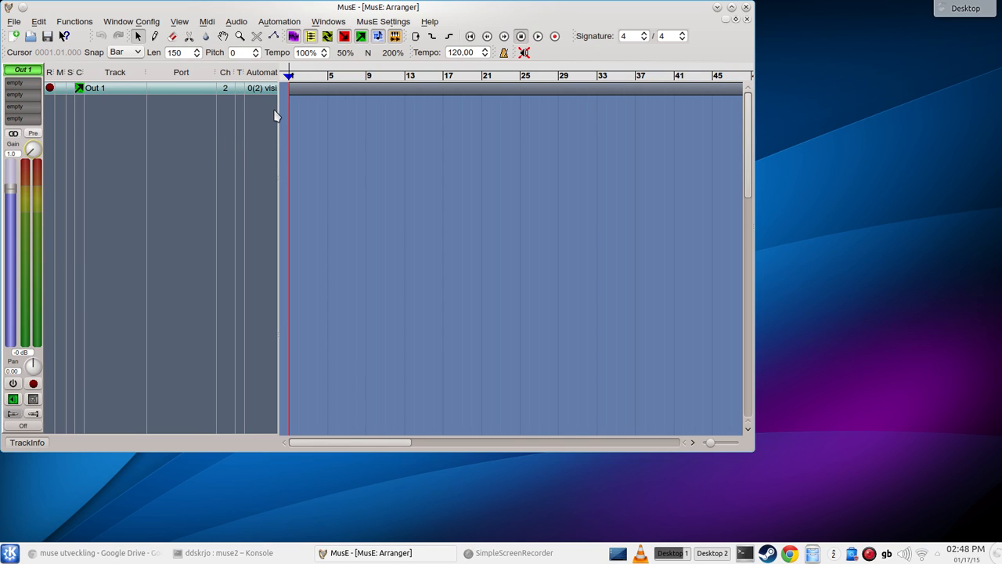
mouse_move(140, 147)
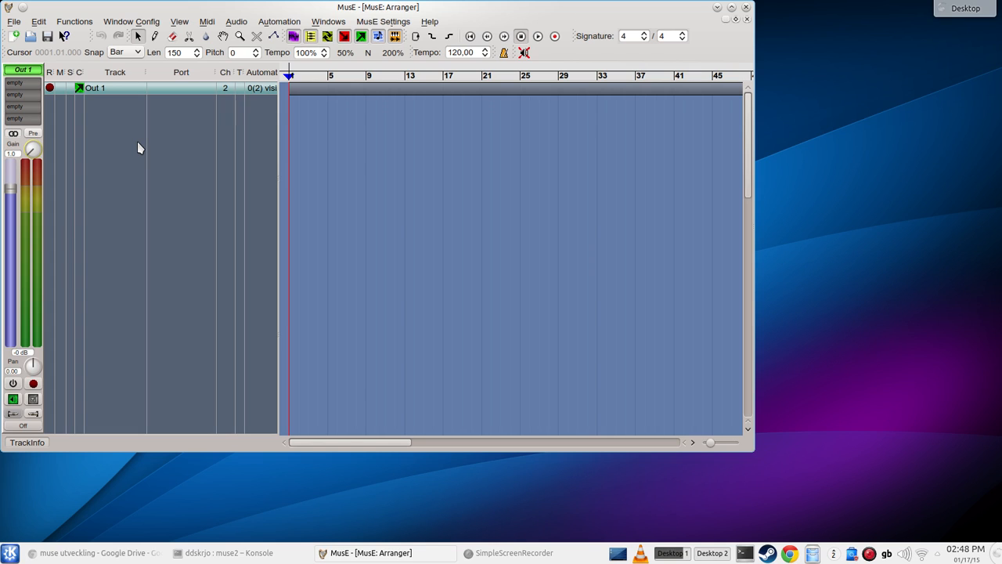
Bring up the add-track menu listing the available track types.
right_click(140, 147)
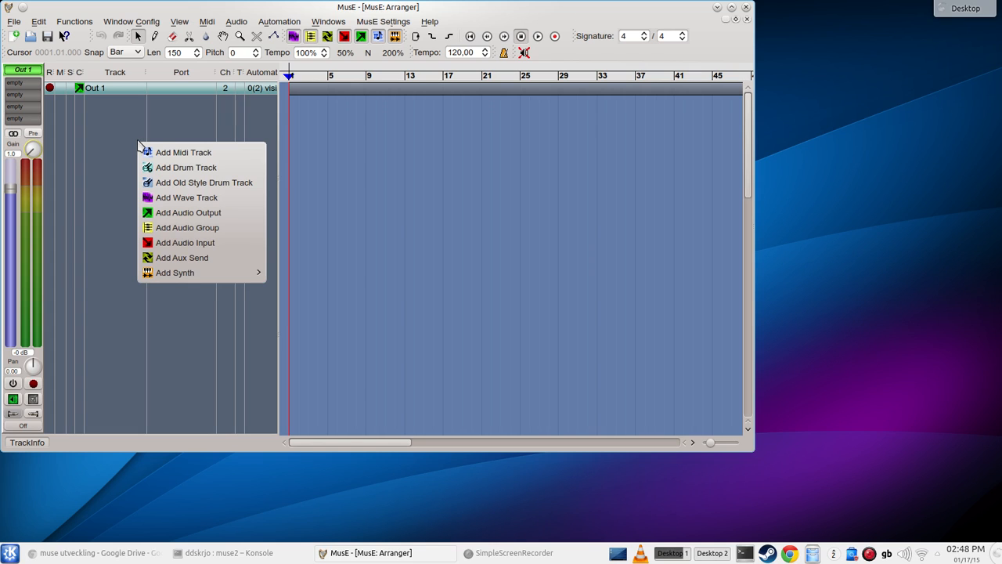
mouse_move(119, 142)
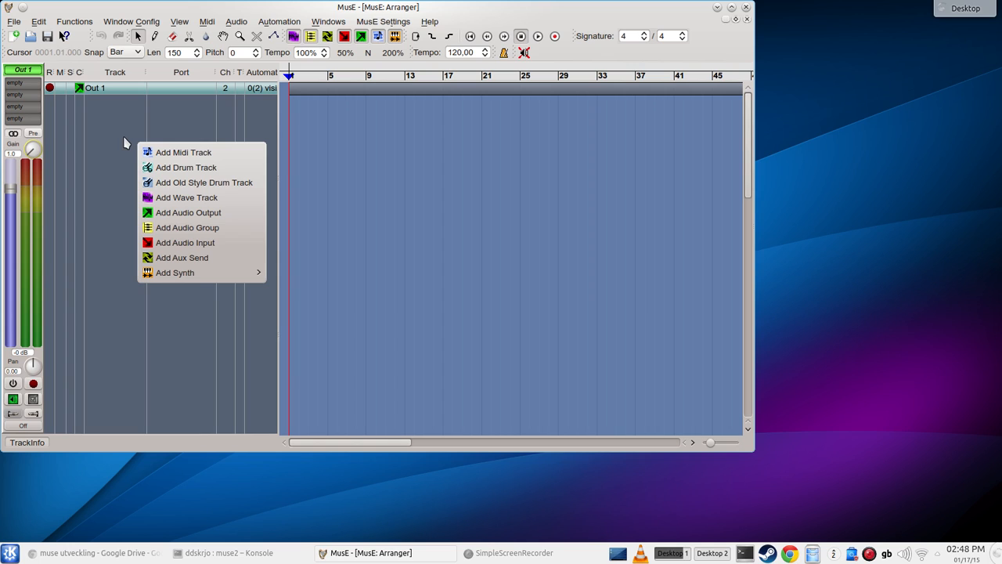
mouse_move(140, 155)
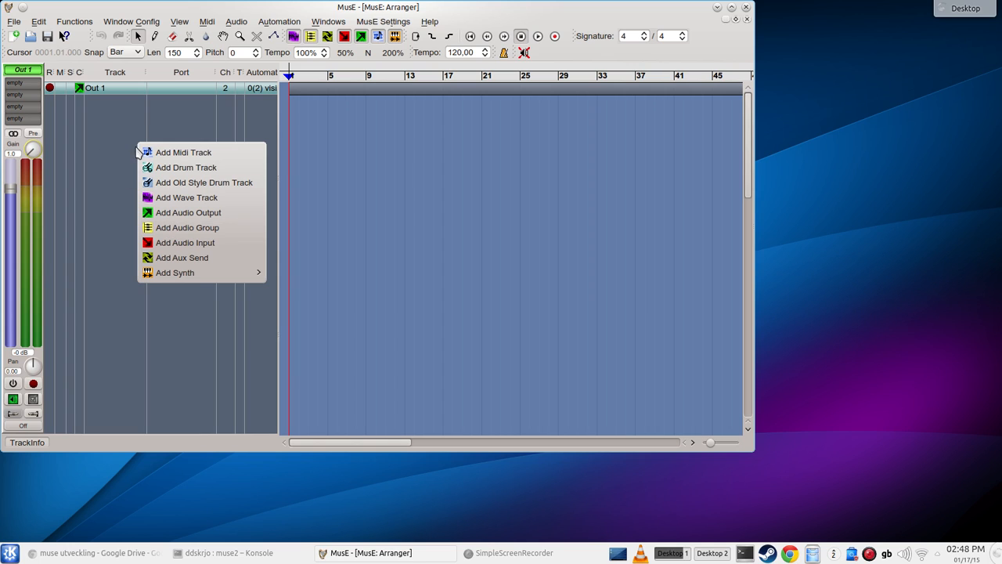
mouse_move(183, 152)
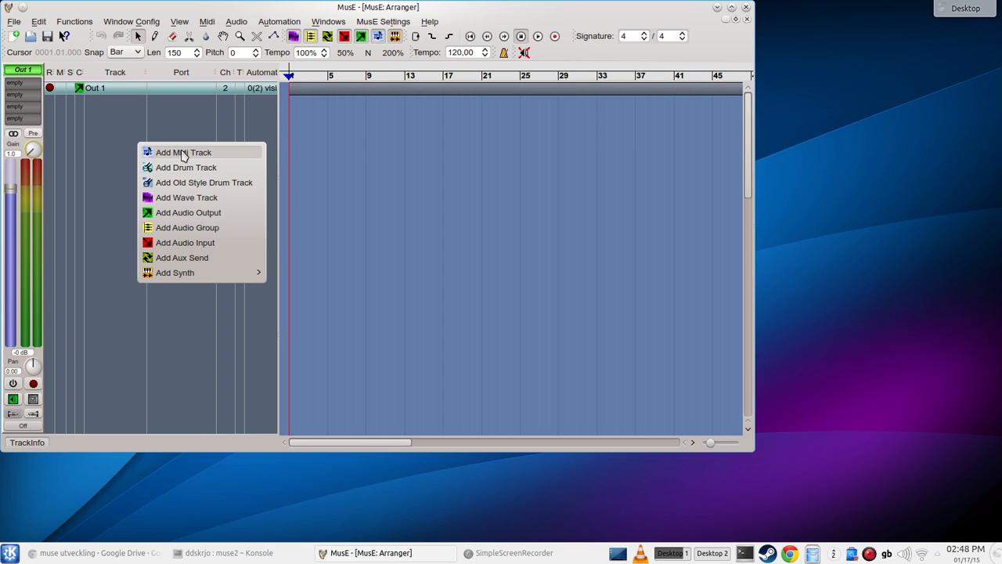
mouse_move(185, 166)
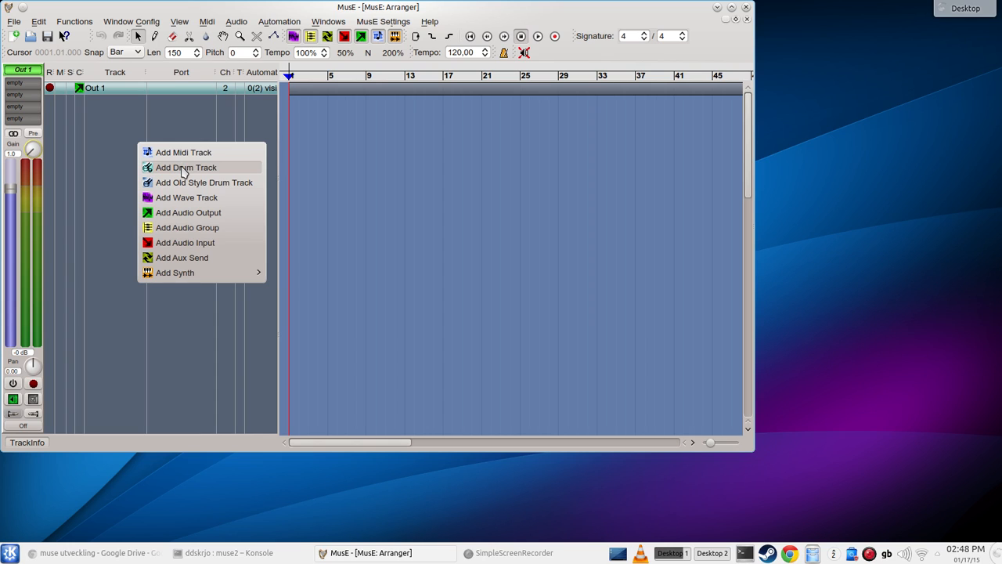
mouse_move(203, 182)
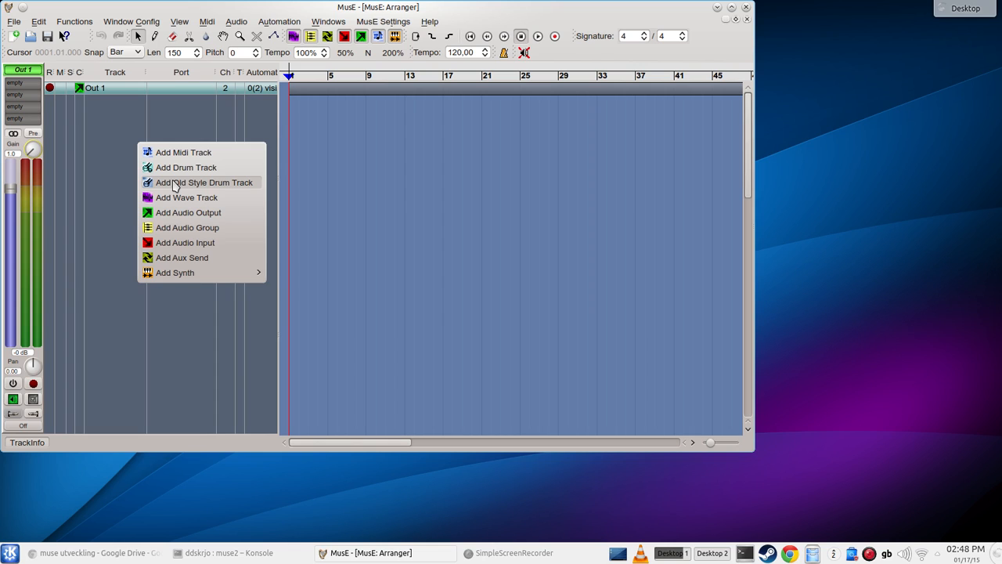
mouse_move(185, 166)
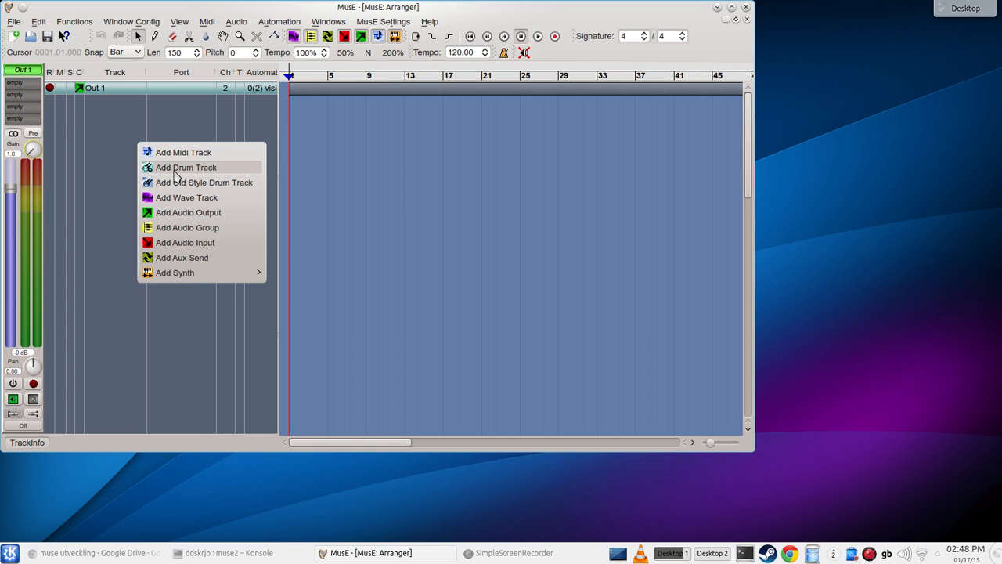
mouse_move(175, 152)
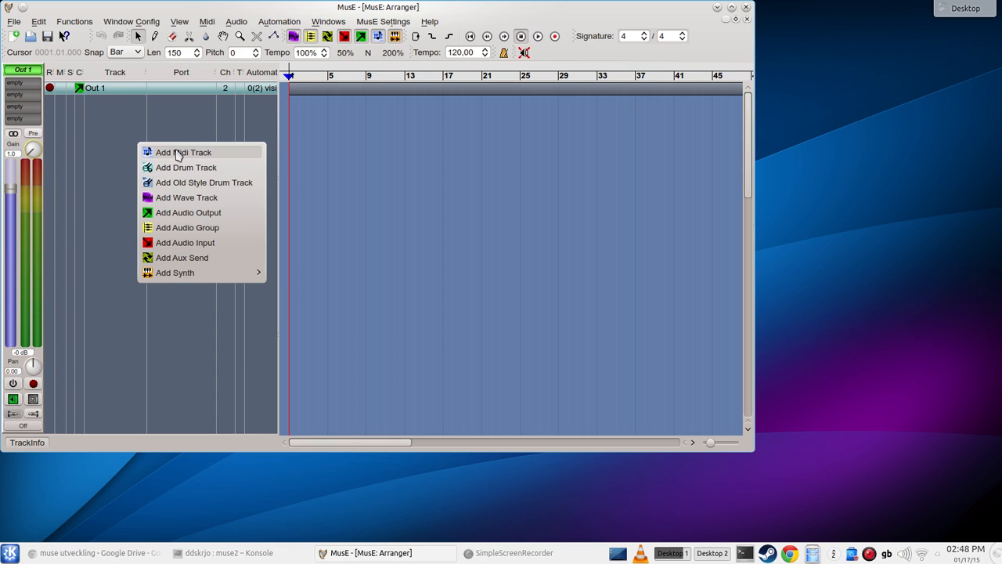
mouse_move(187, 197)
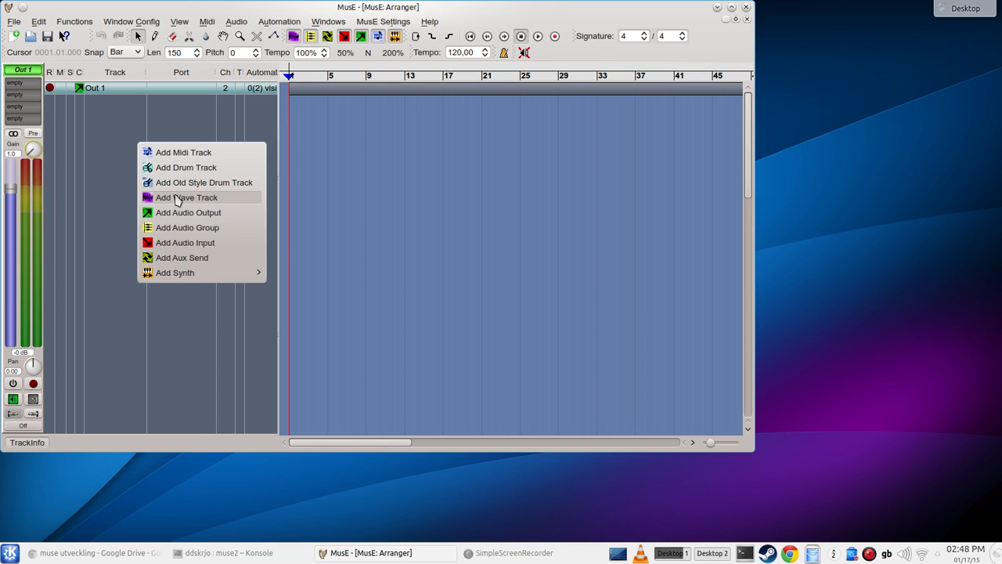
mouse_move(188, 213)
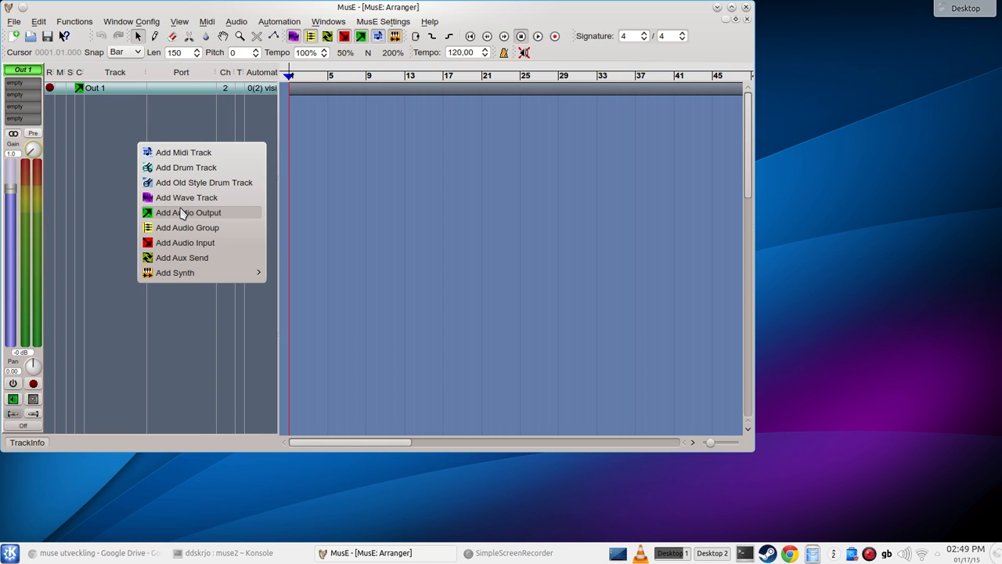
mouse_move(499, 556)
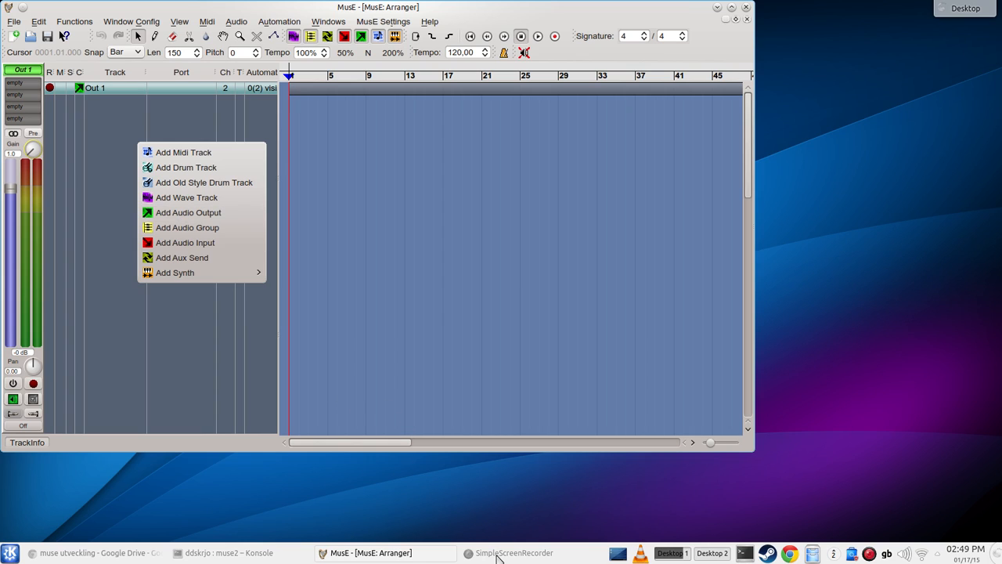
mouse_move(211, 321)
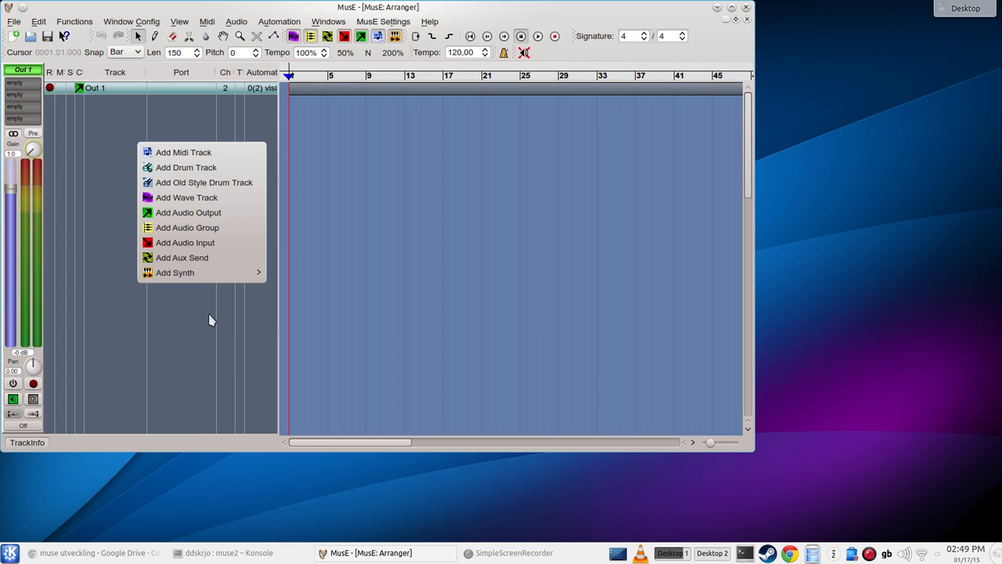
mouse_move(229, 198)
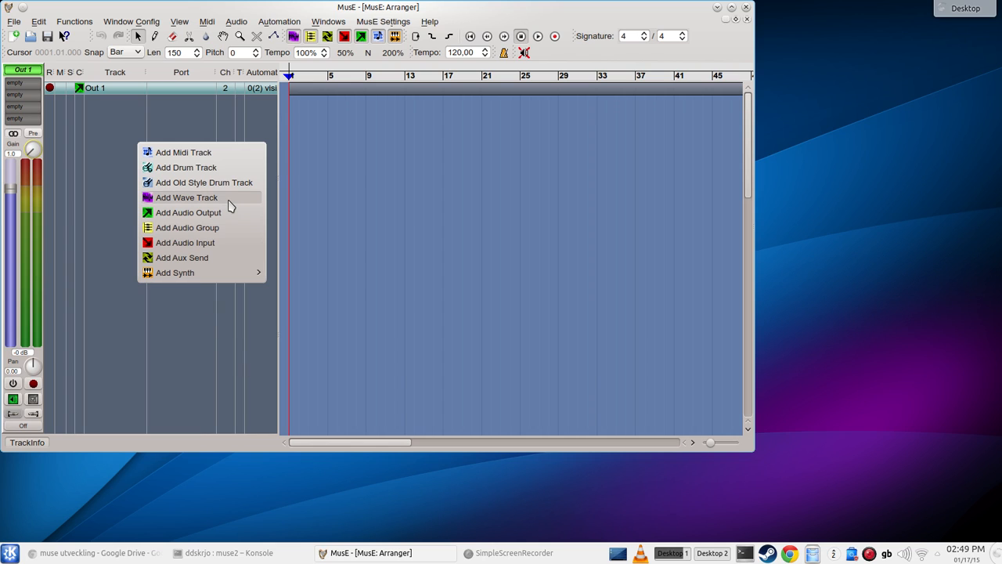
mouse_move(188, 227)
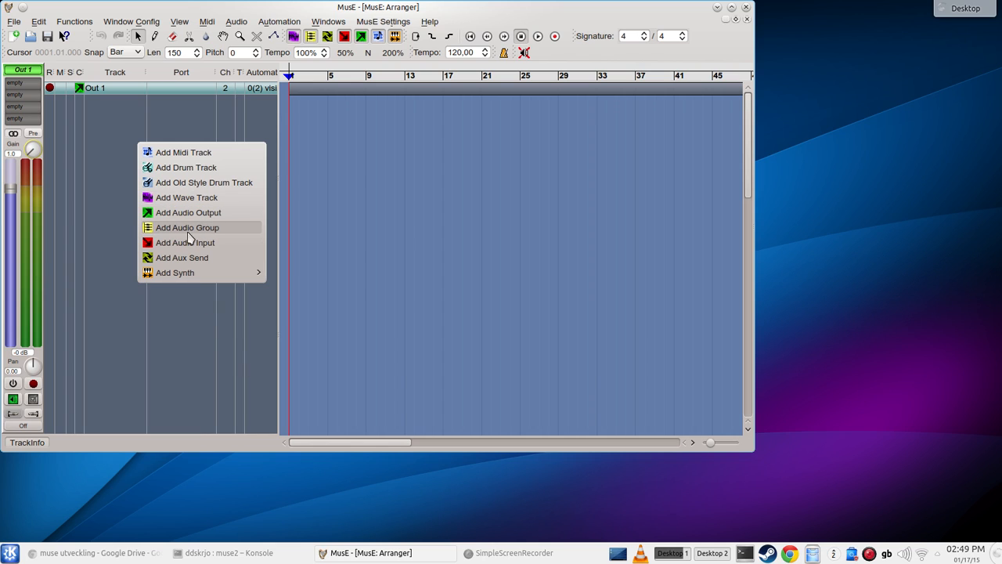
mouse_move(203, 232)
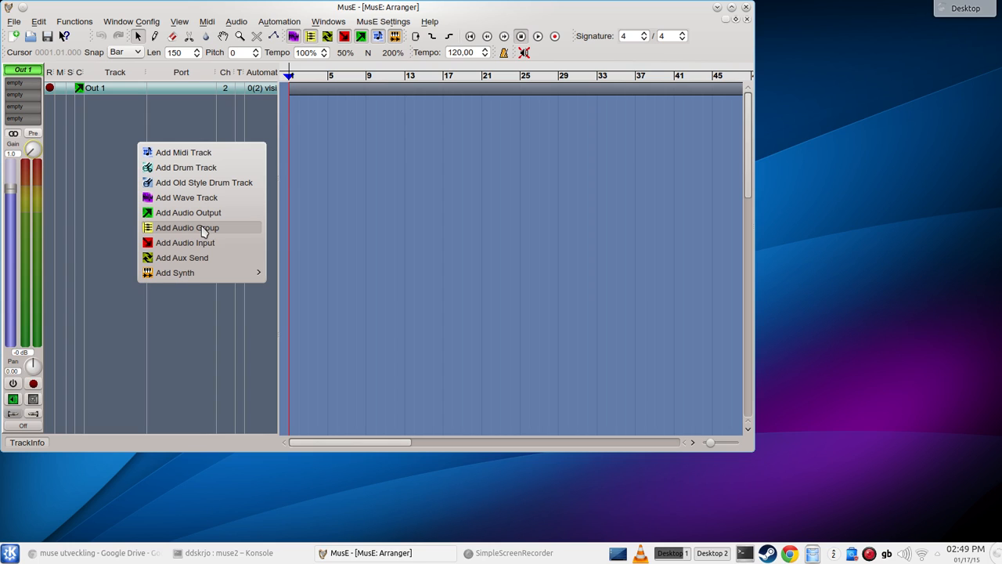
mouse_move(186, 197)
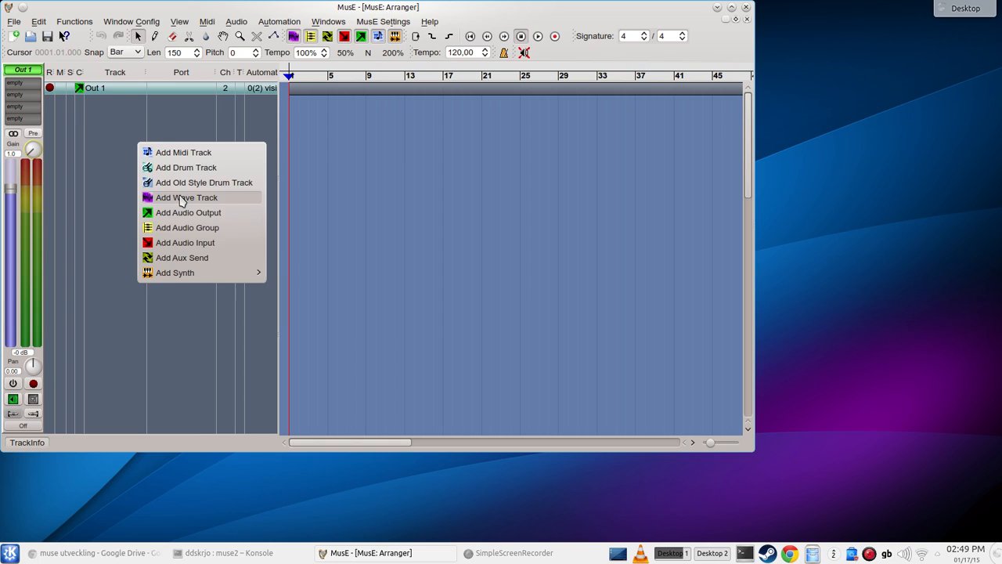
Add a wave track, Track 1, for recording audio.
click(186, 197)
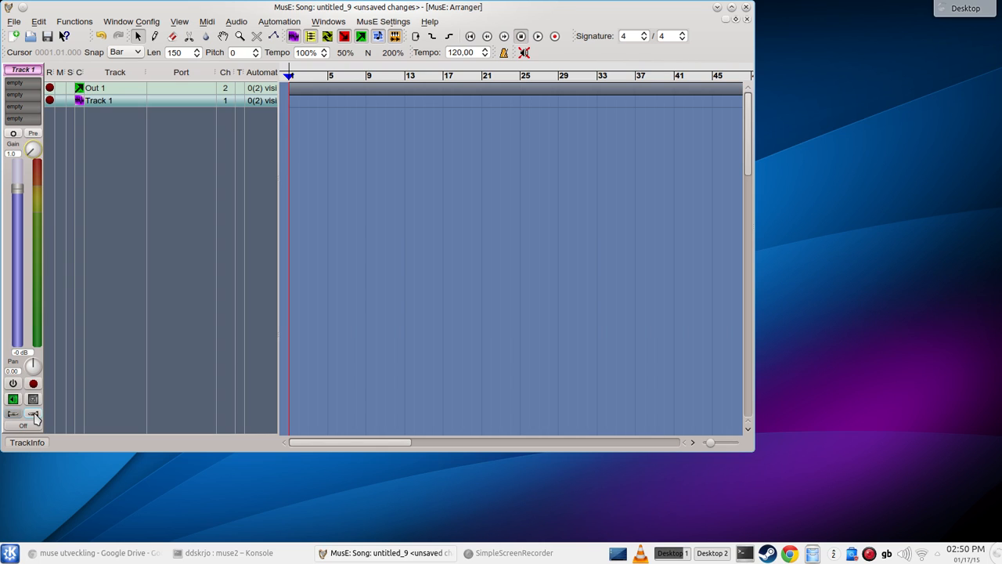
mouse_move(34, 413)
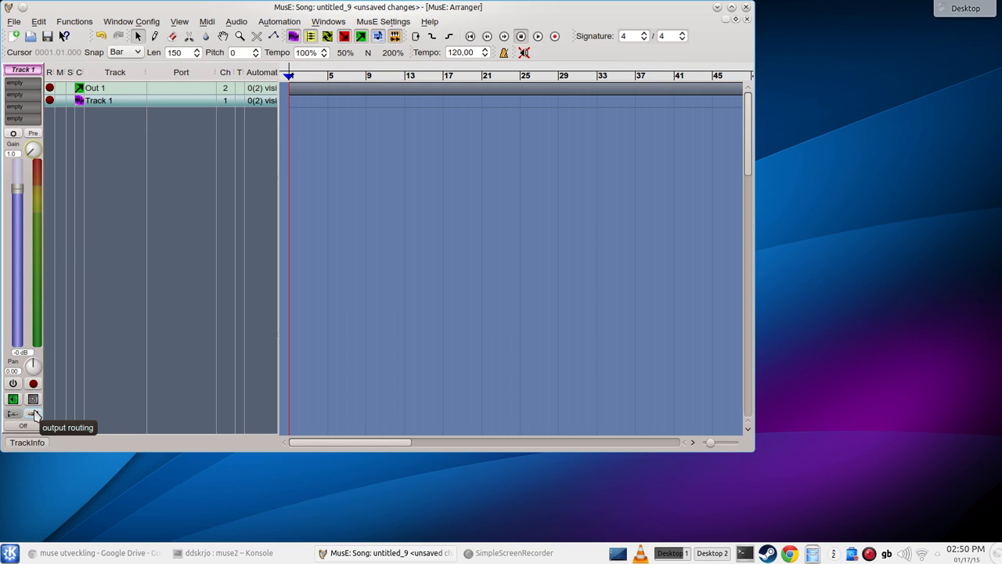
click(34, 414)
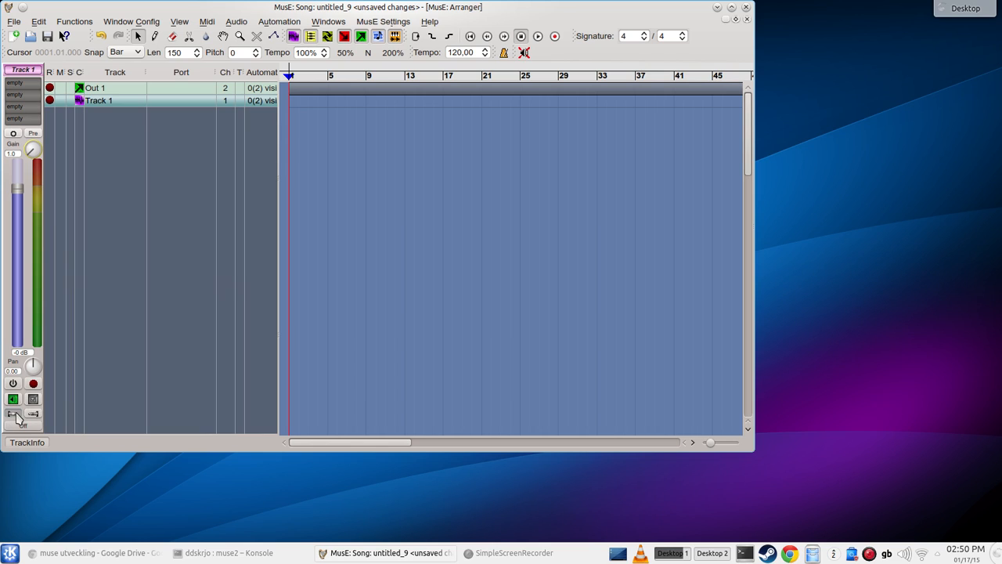
mouse_move(72, 399)
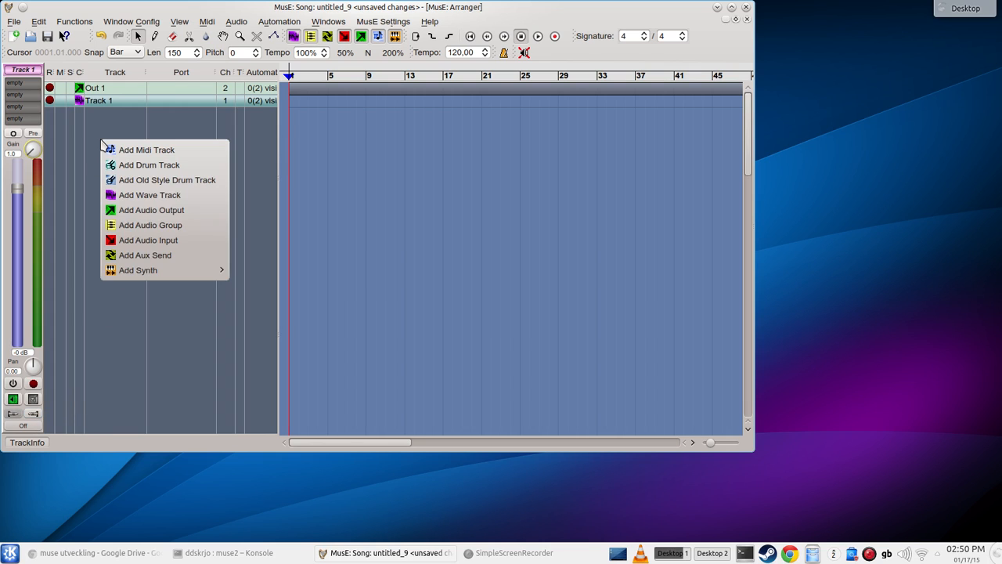
mouse_move(160, 229)
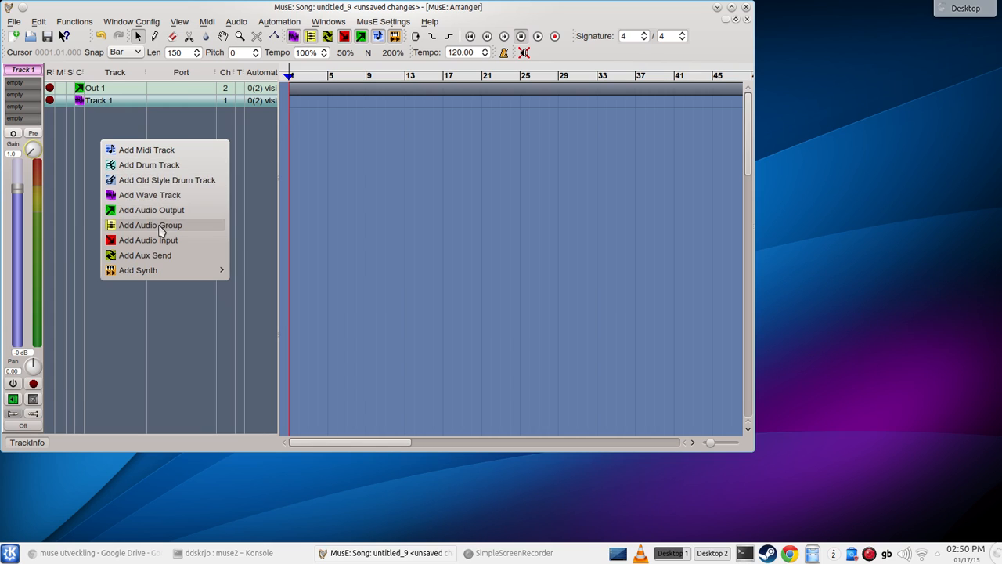
Add an audio group track, Group 1, below Track 1.
click(150, 225)
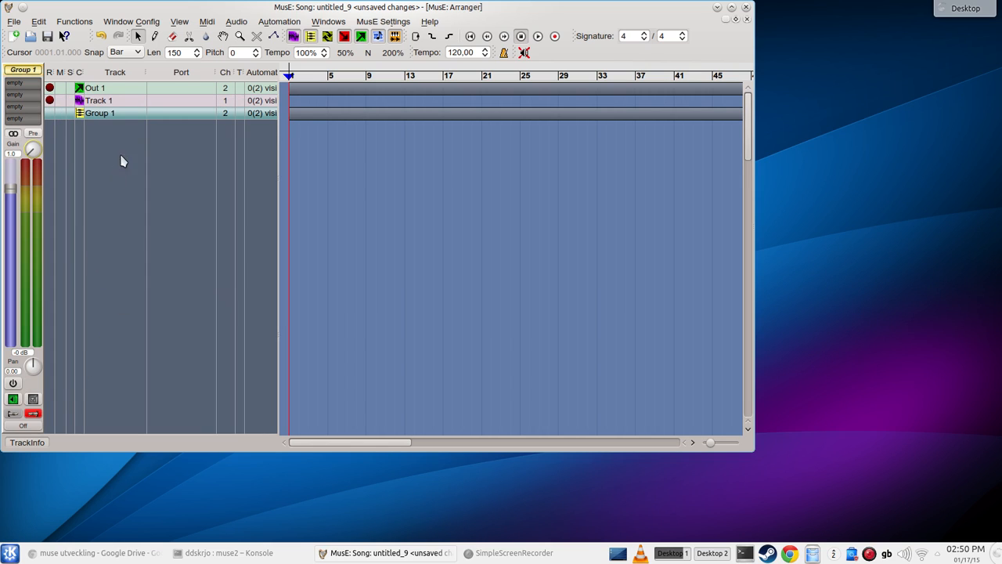
mouse_move(37, 387)
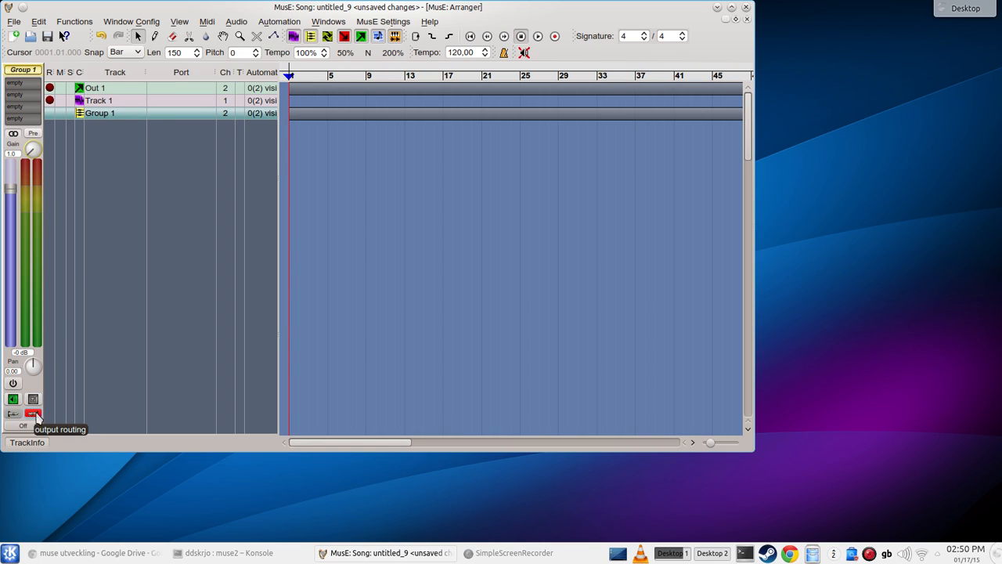
click(31, 414)
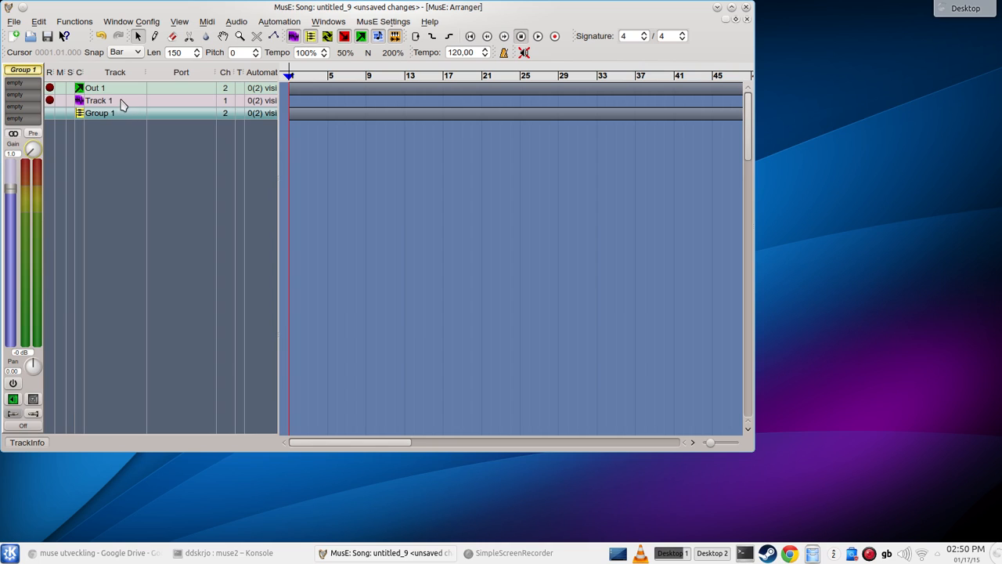
click(99, 100)
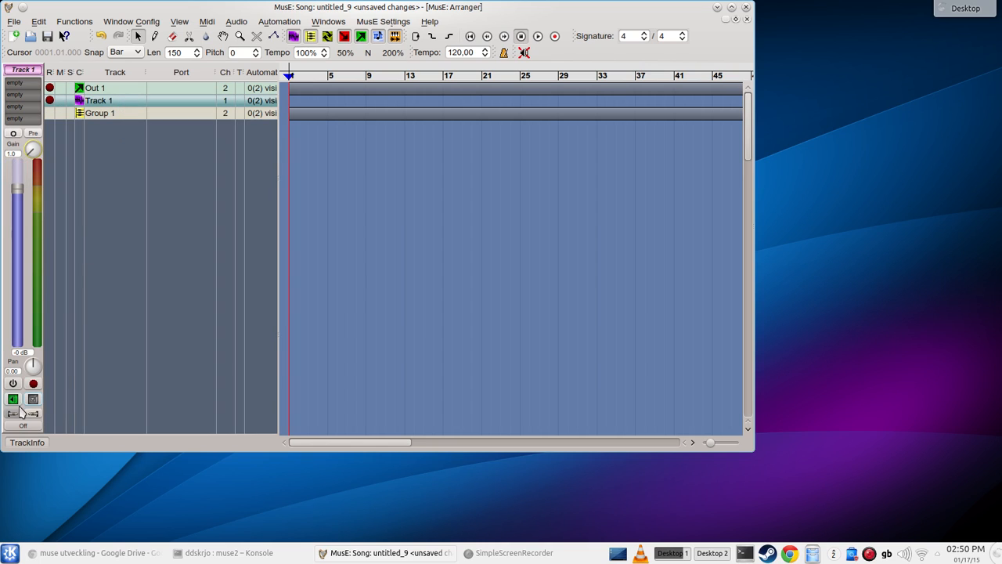
click(12, 413)
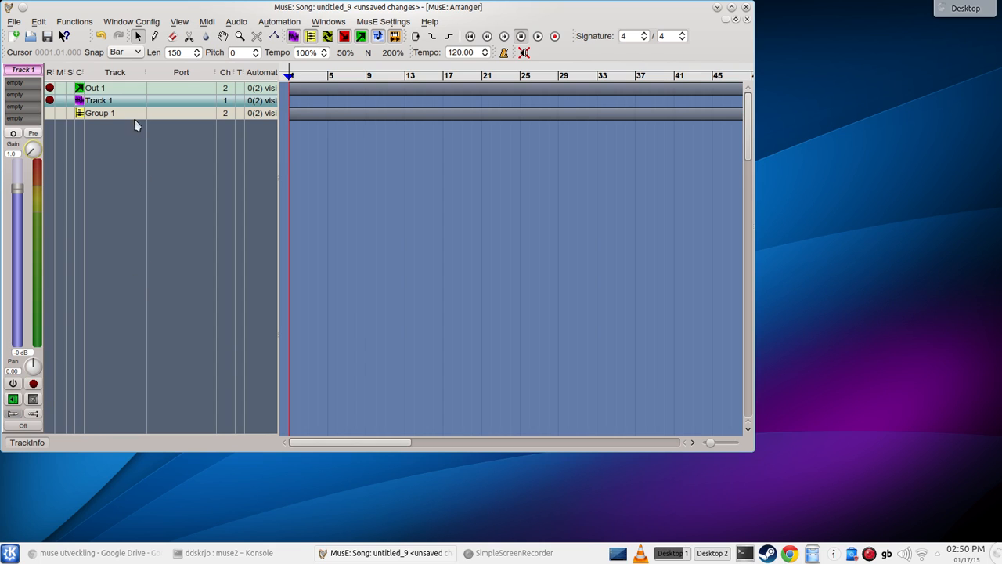
mouse_move(97, 108)
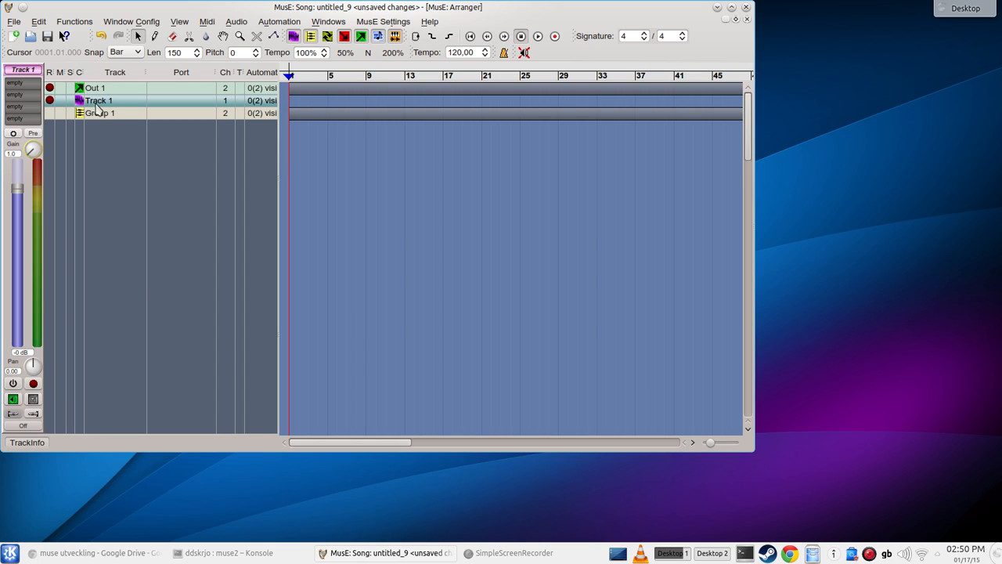
mouse_move(108, 114)
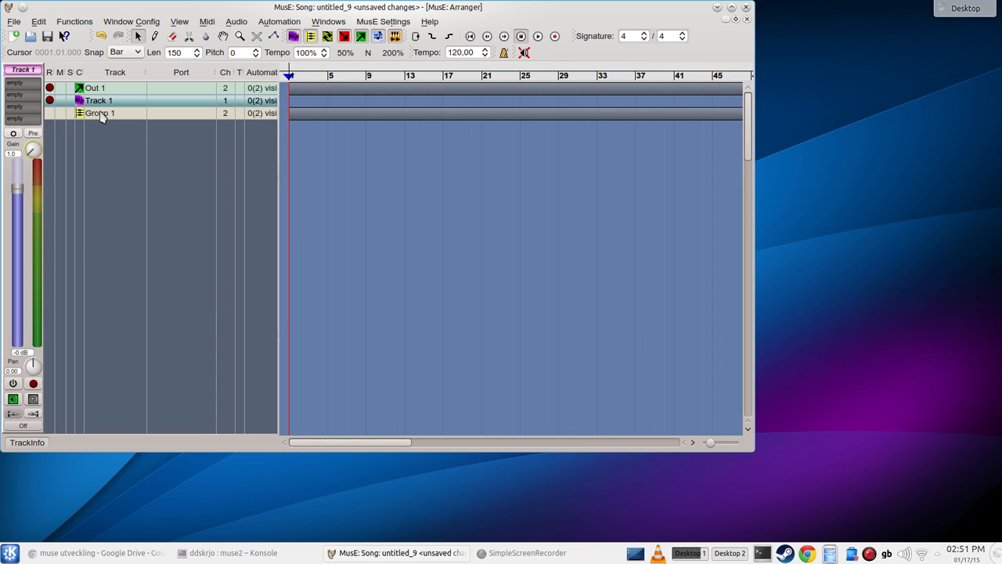
click(100, 113)
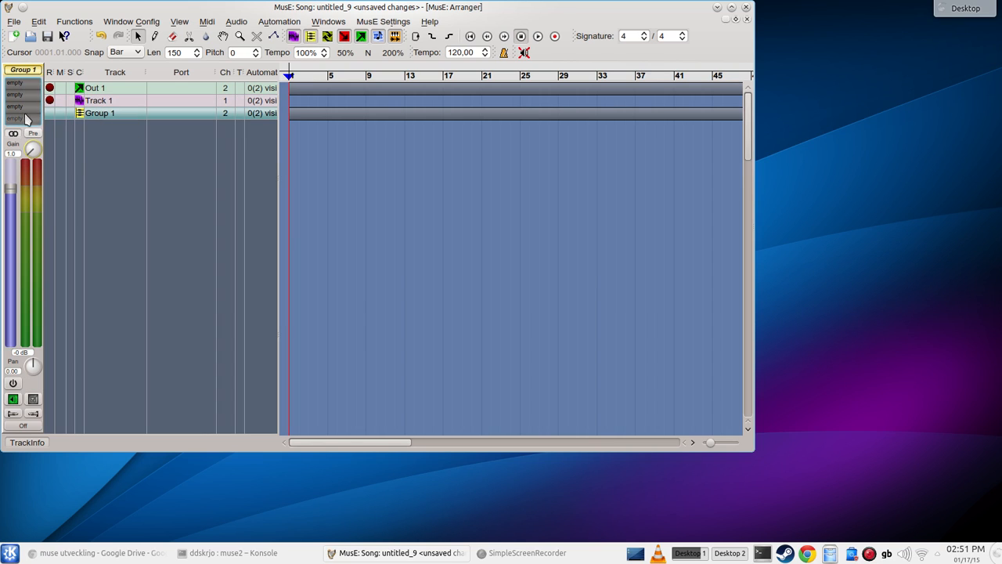
mouse_move(128, 160)
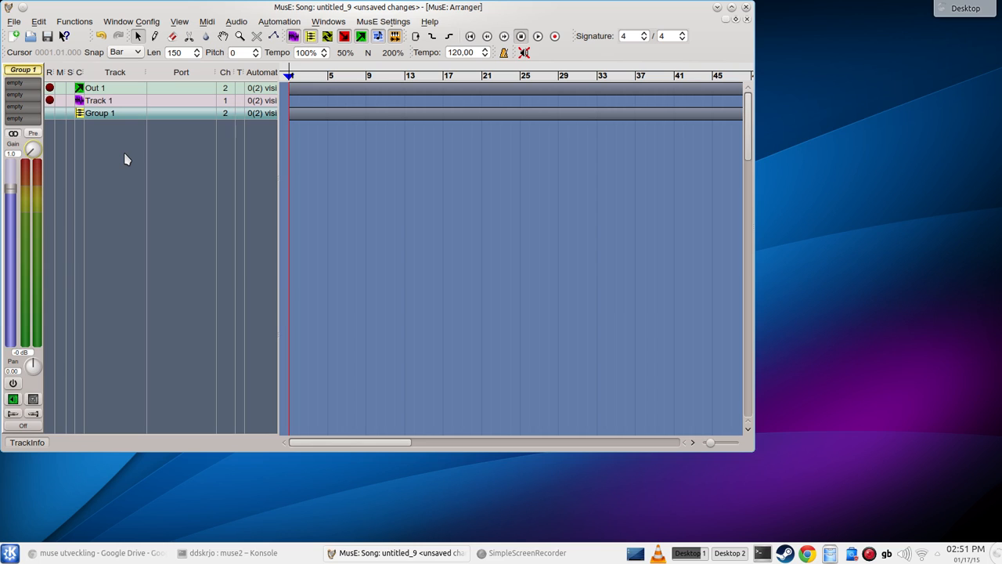
mouse_move(108, 272)
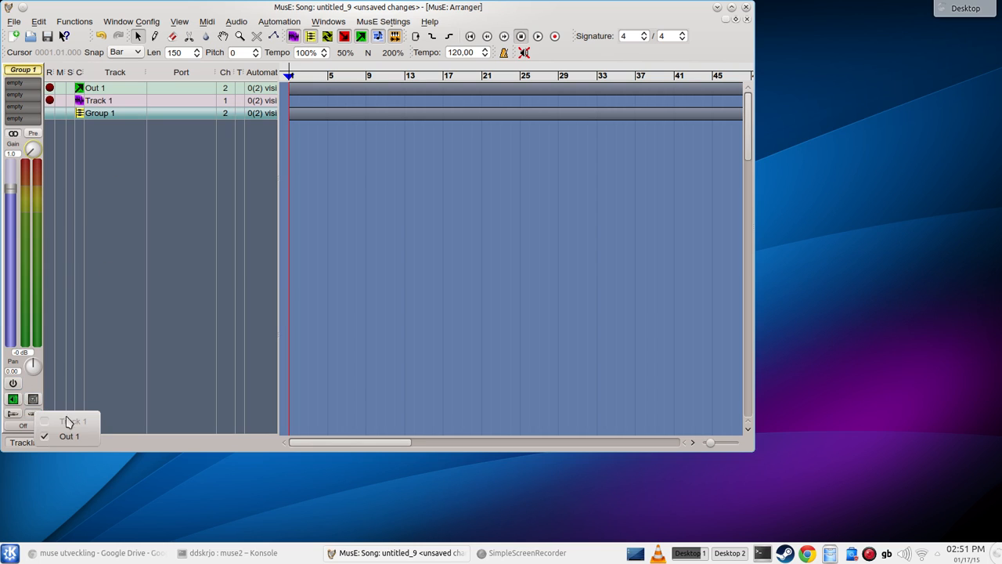
mouse_move(166, 200)
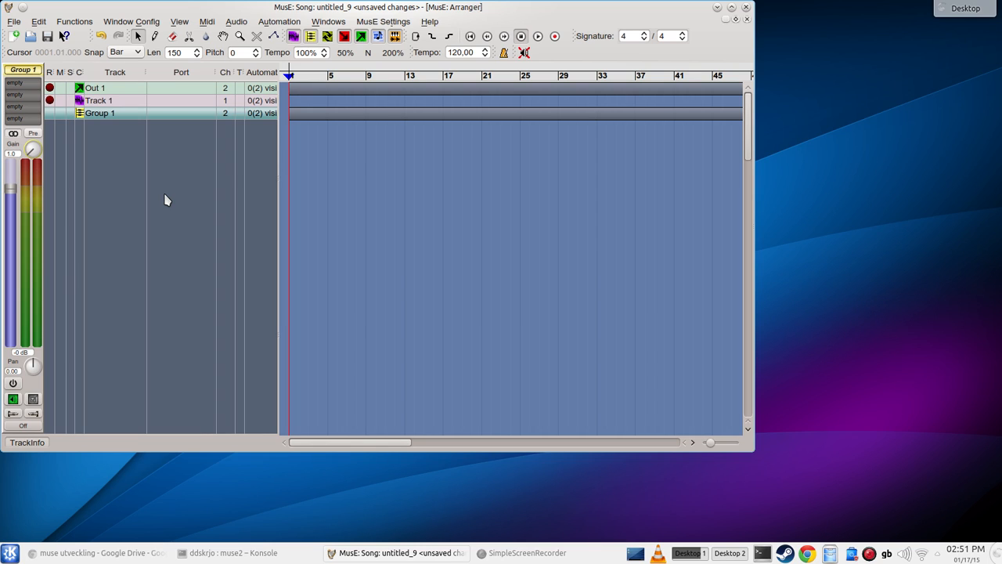
mouse_move(207, 123)
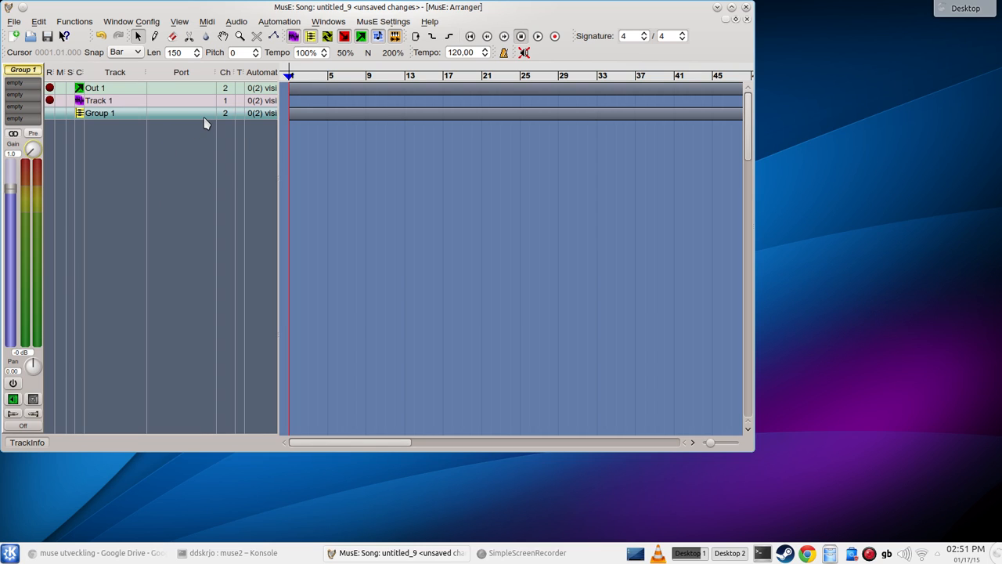
mouse_move(122, 141)
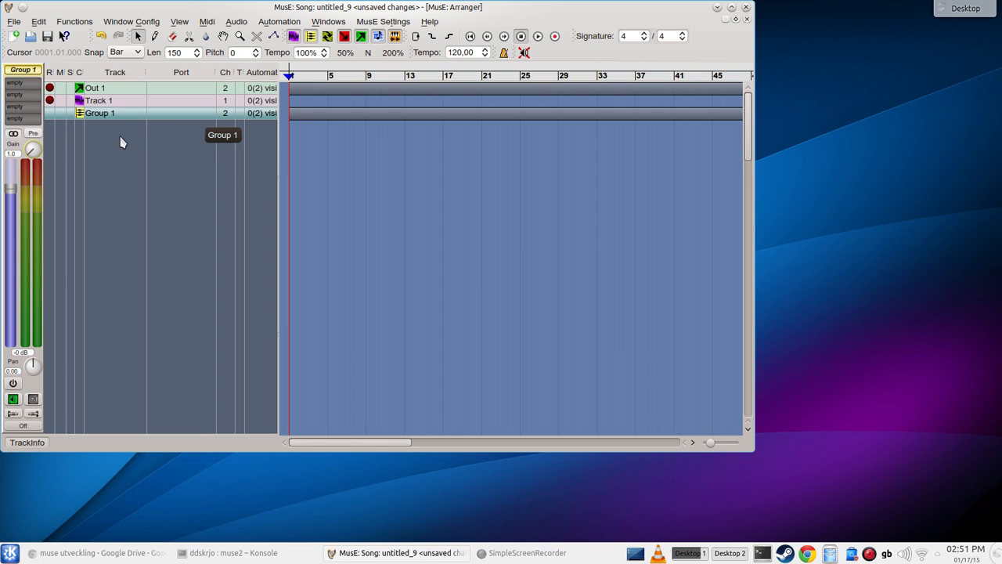
Add an audio input track, Input 1, below Group 1.
right_click(122, 141)
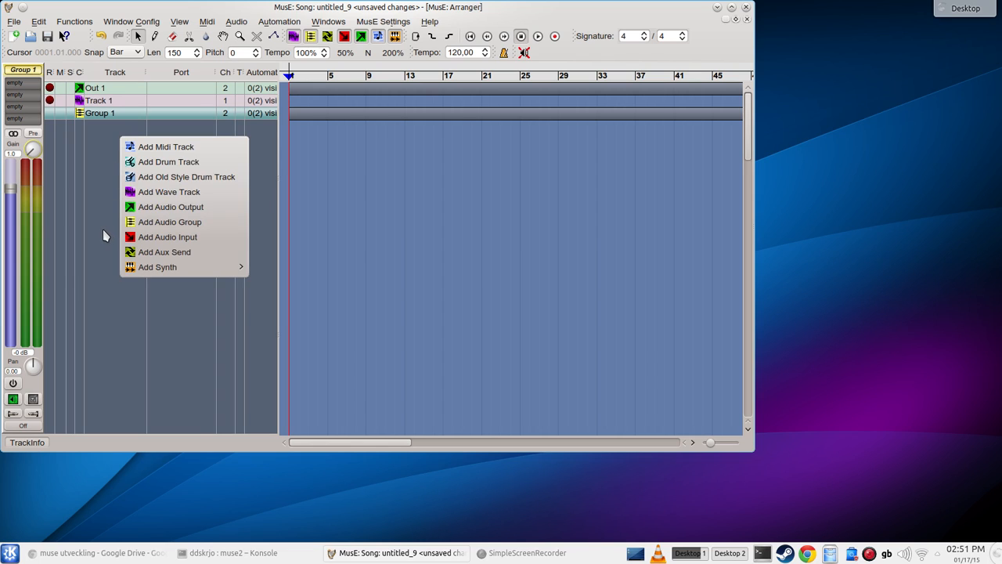
mouse_move(166, 241)
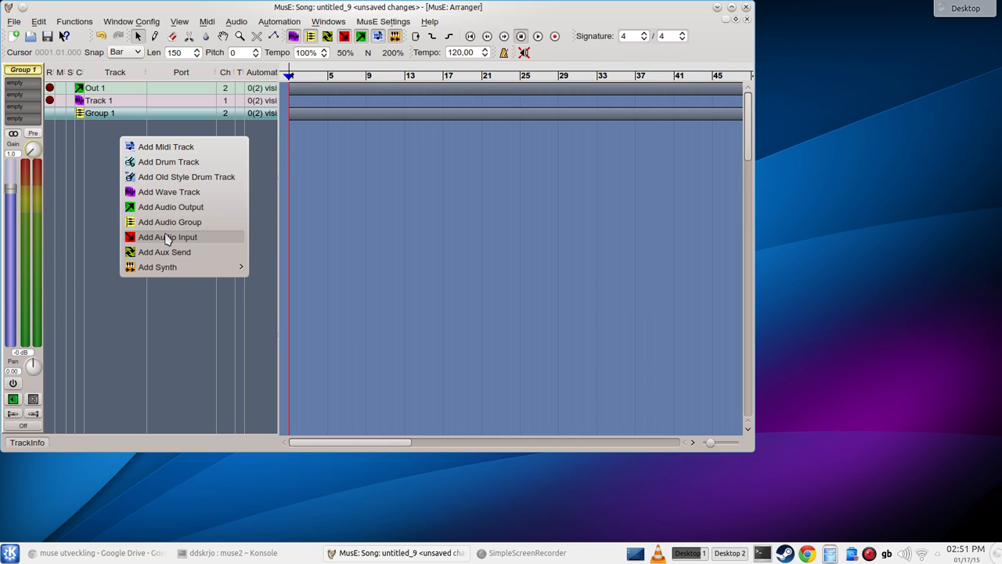
mouse_move(169, 191)
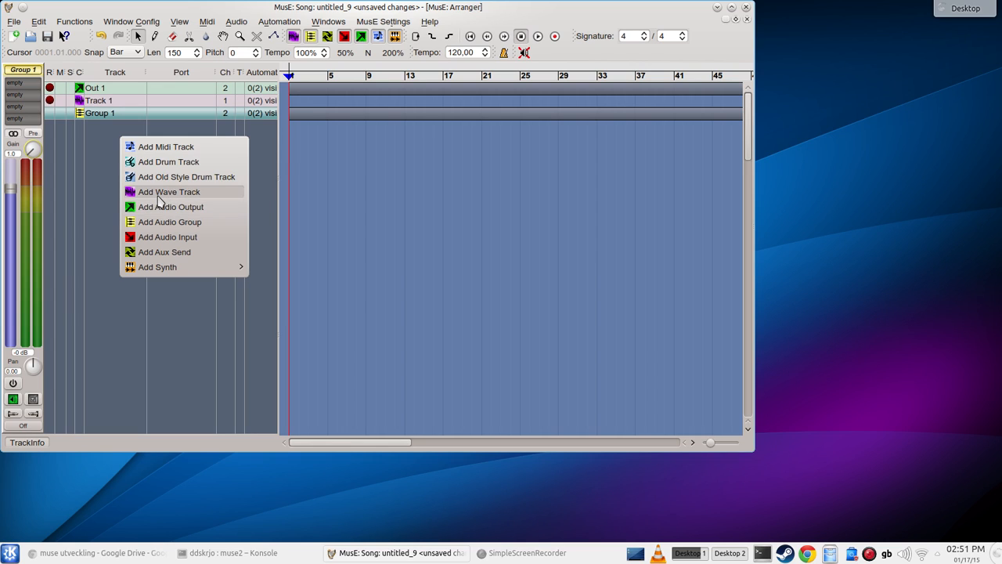
mouse_move(163, 198)
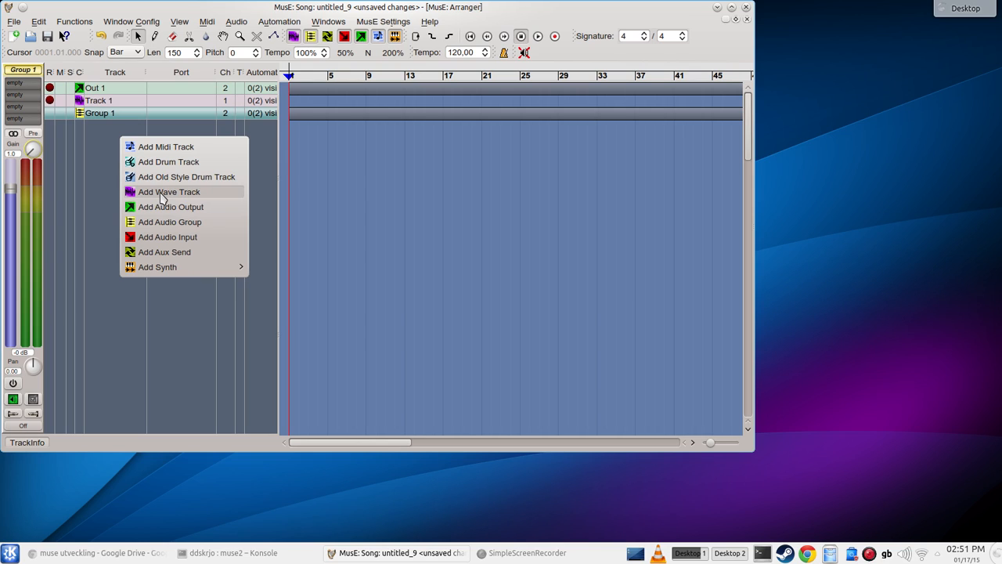
mouse_move(167, 236)
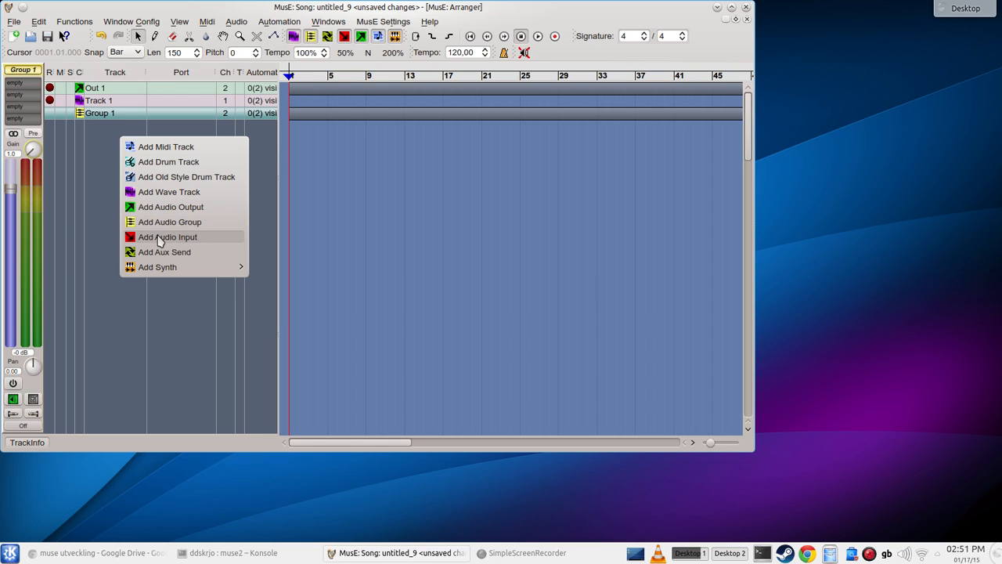
mouse_move(192, 238)
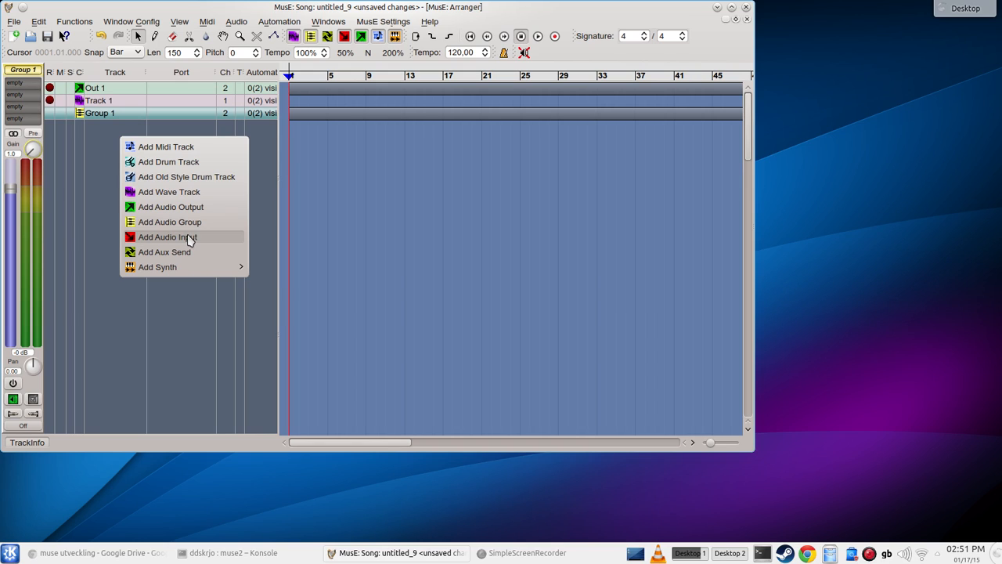
click(168, 236)
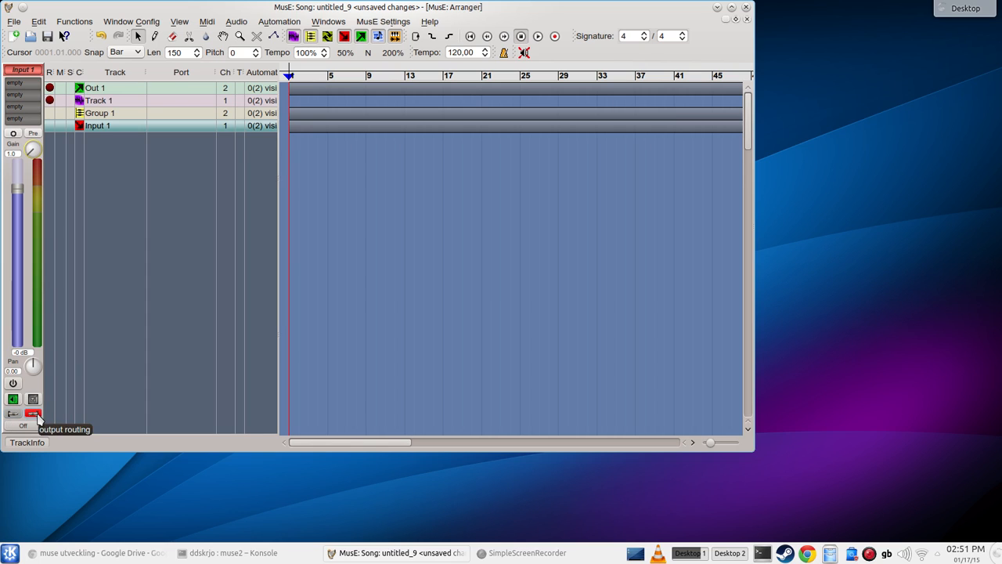
mouse_move(12, 399)
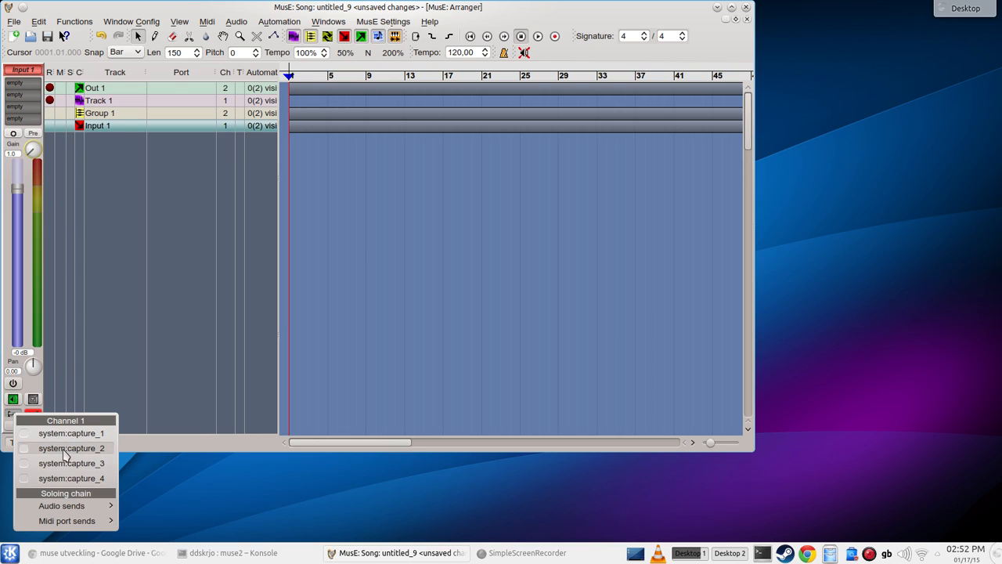
mouse_move(82, 421)
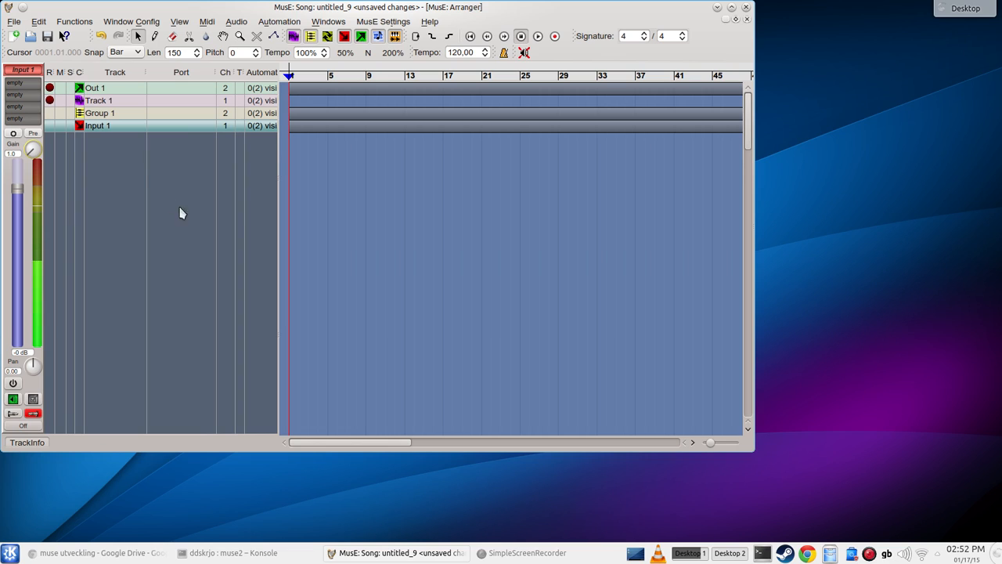
mouse_move(101, 160)
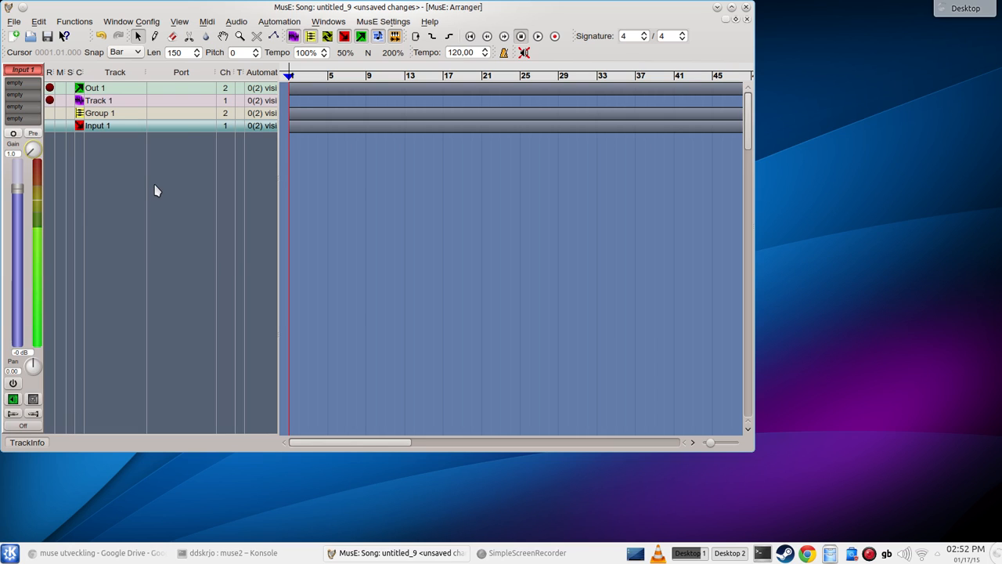
mouse_move(188, 177)
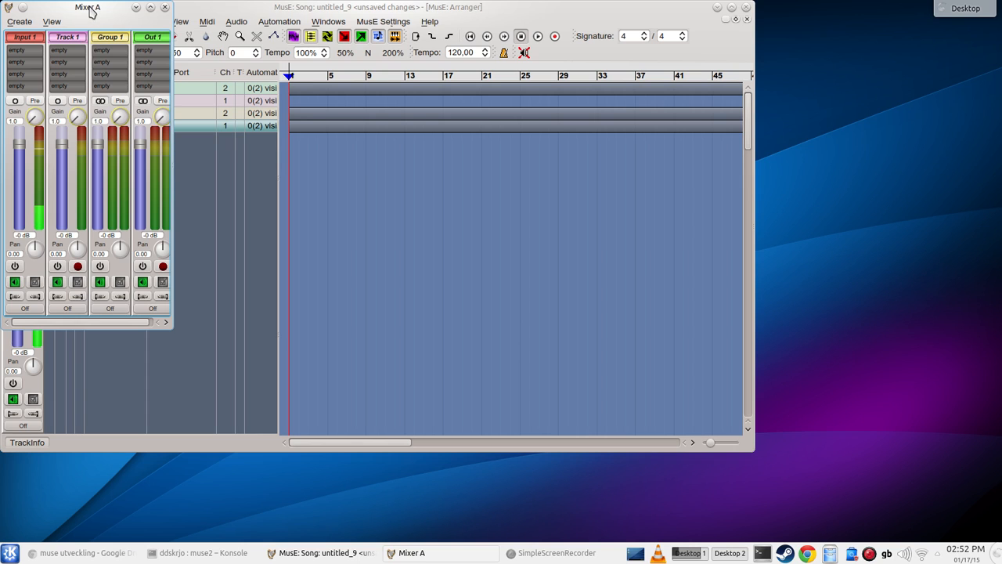
Show Mixer A with strips for Input 1, Track 1, Group 1 and Out 1 beside the arranger.
drag(88, 6, 844, 88)
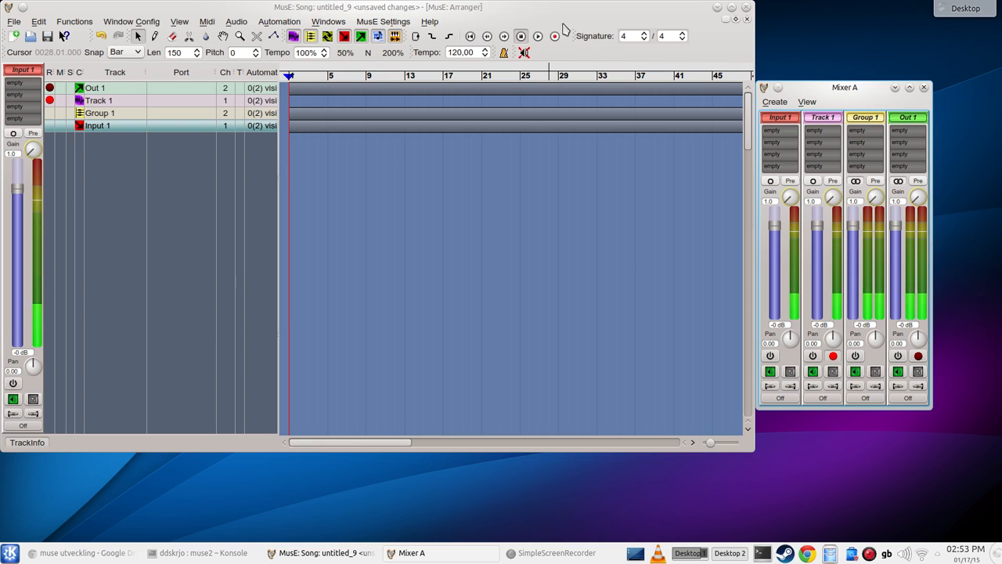
click(555, 36)
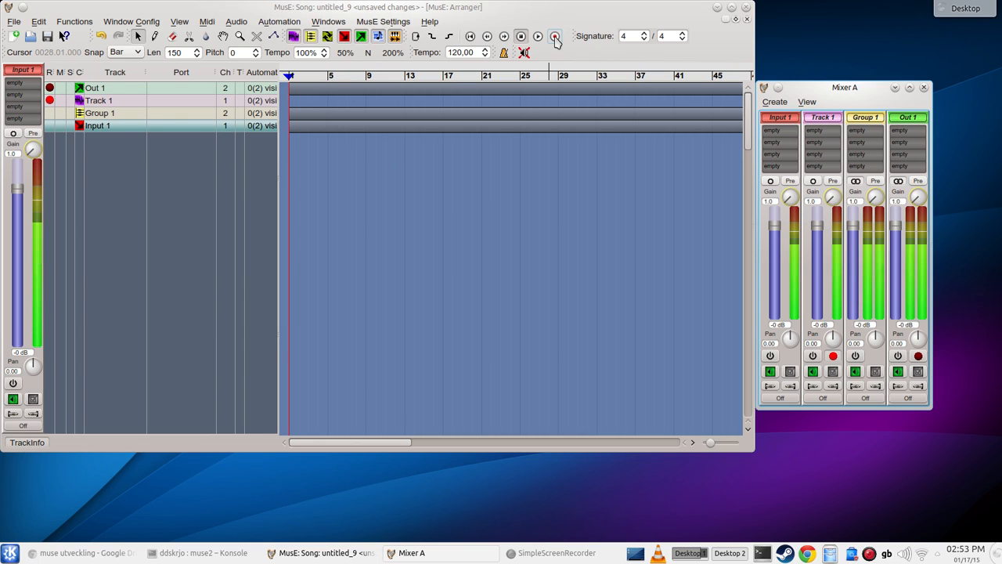
Save the project with the Project Name replaced by 'audio_test'.
click(554, 36)
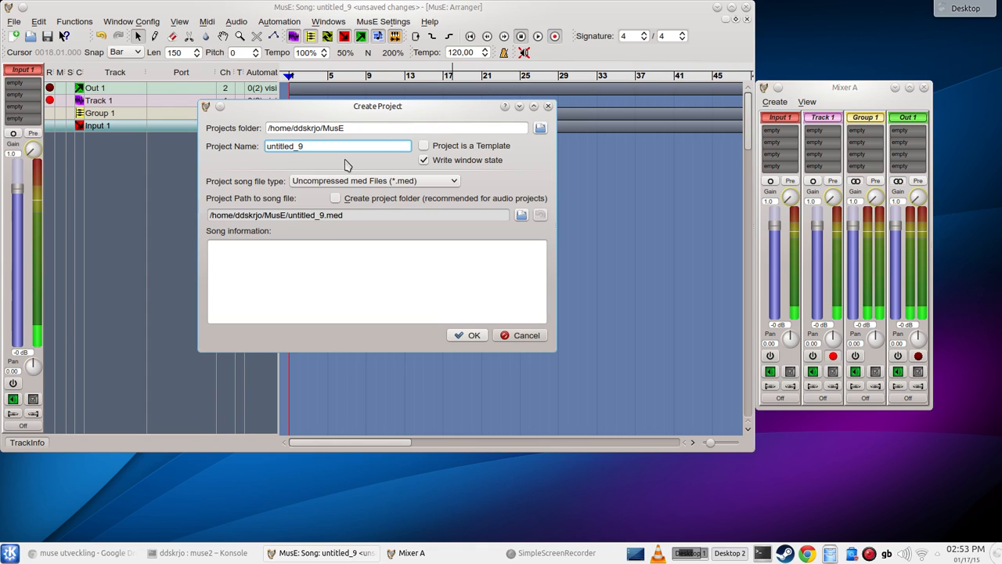
mouse_move(317, 162)
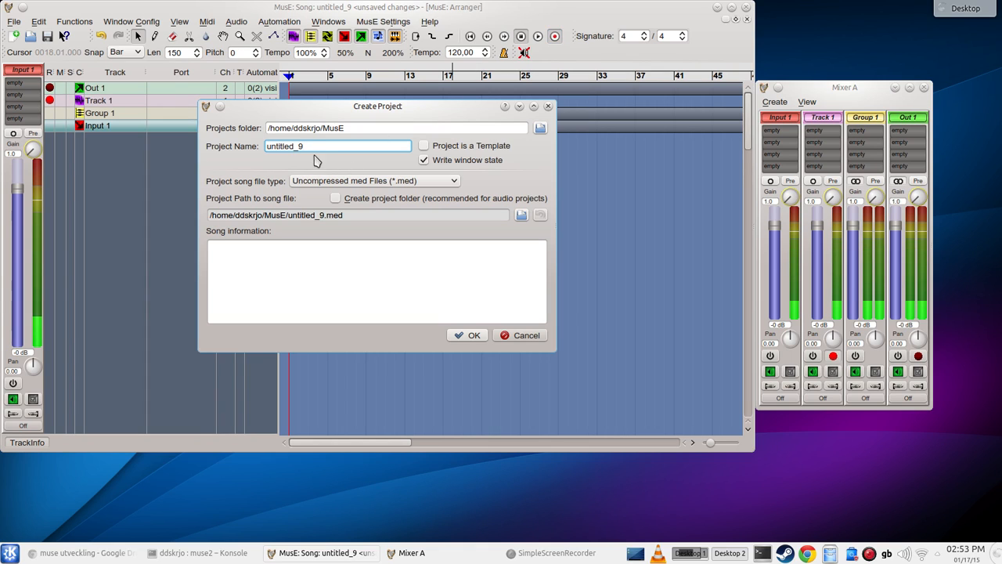
triple_click(337, 146)
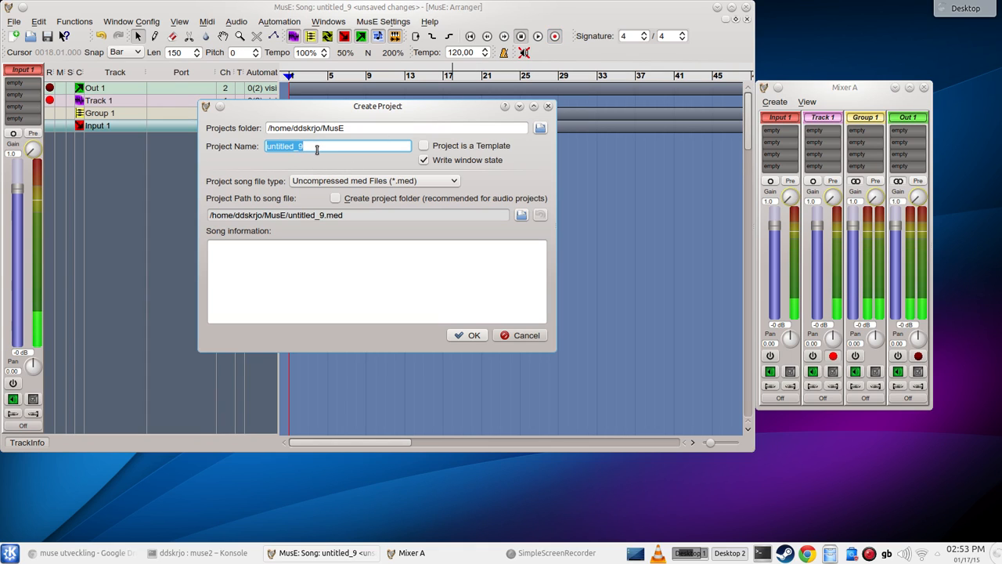
text(this)
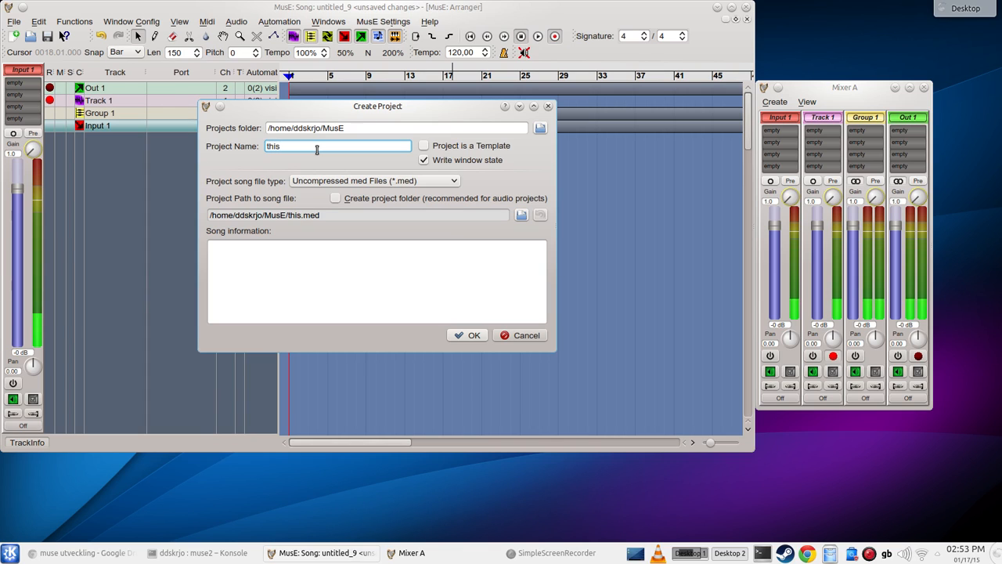
text(audio_test)
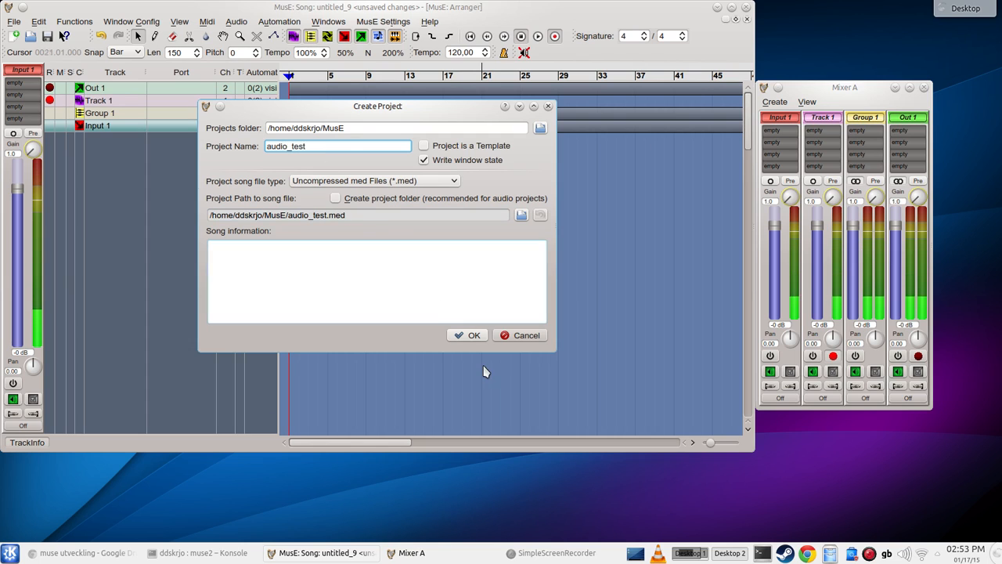
click(468, 335)
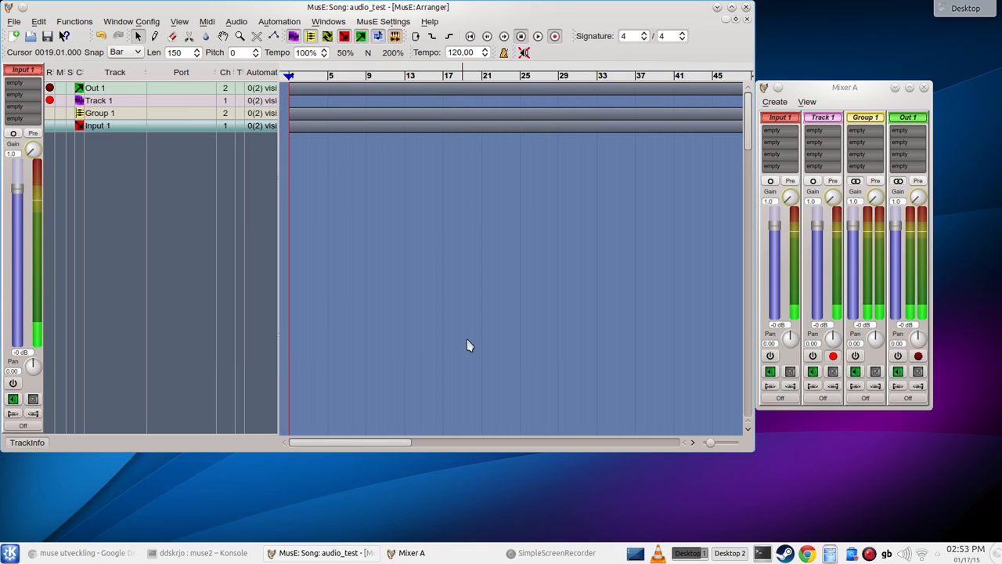
Record an audio clip of several bars onto Track 1 and select it to show its settings.
click(539, 36)
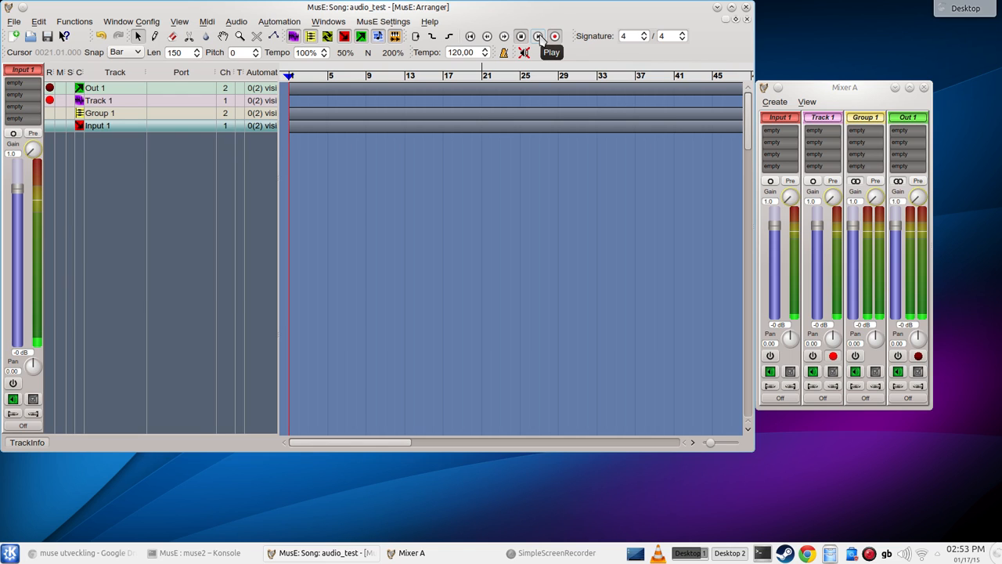
click(538, 36)
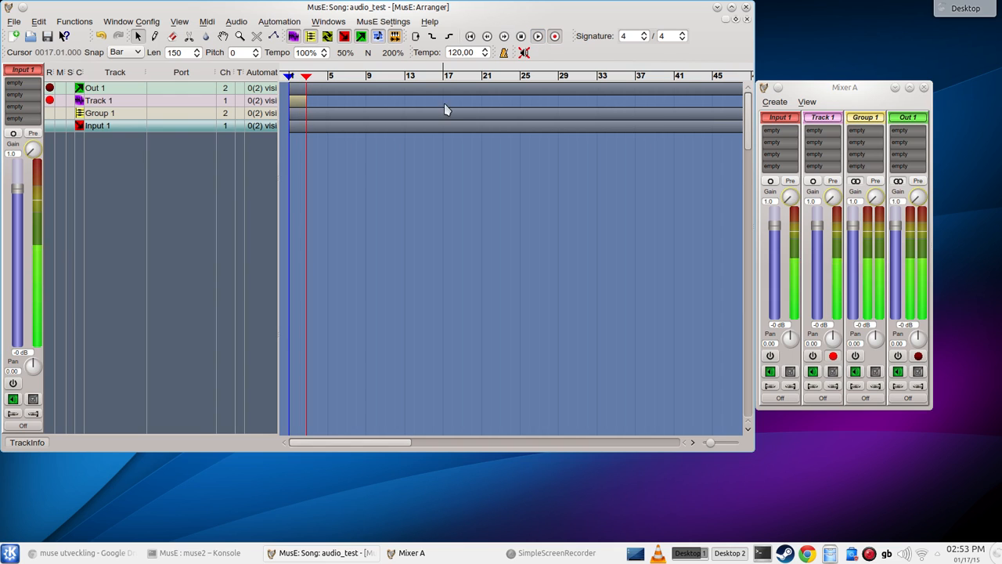
click(316, 75)
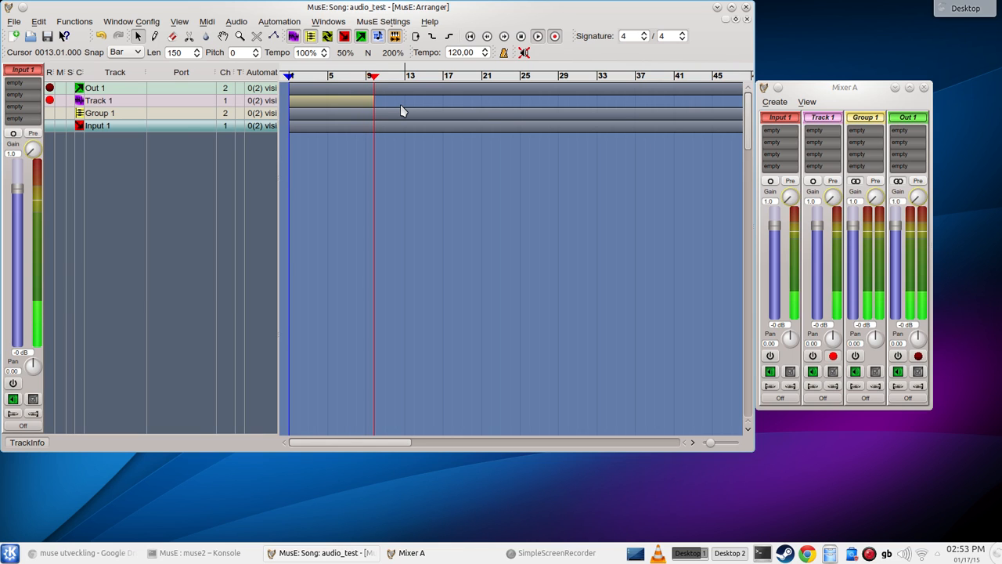
click(382, 75)
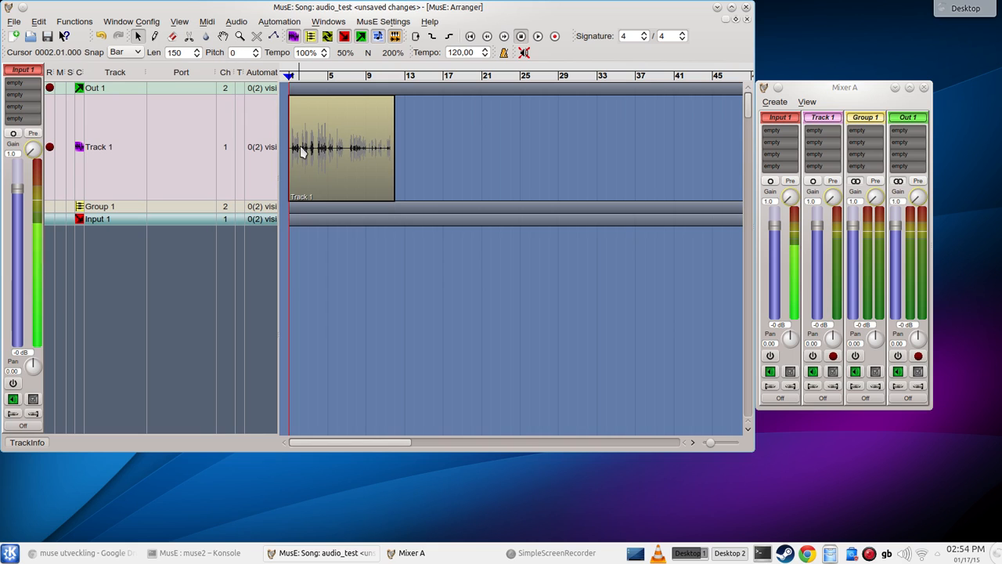
click(538, 36)
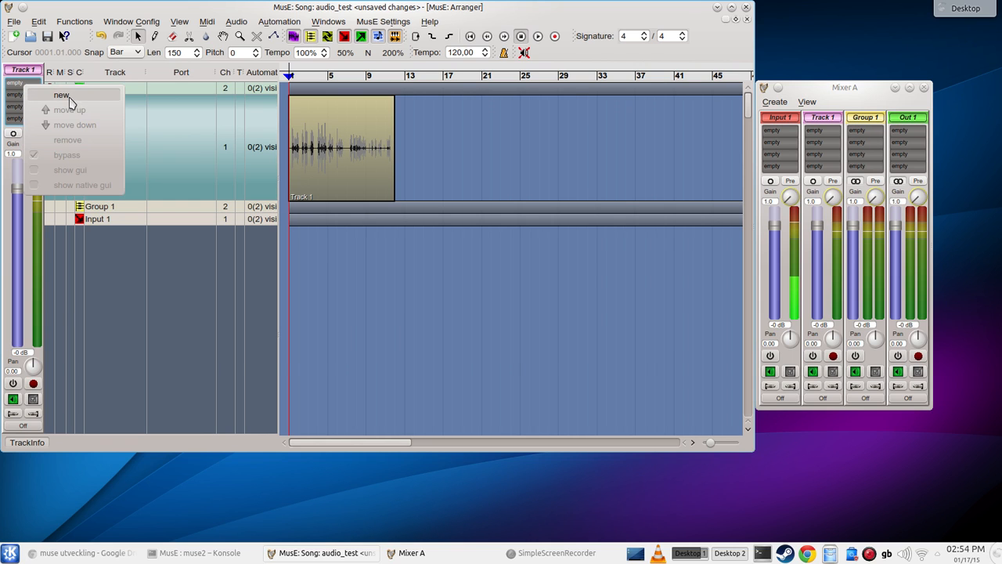
Insert the C* ChorusI plugin into Track 1's effect rack via the 'chor' filter.
click(62, 96)
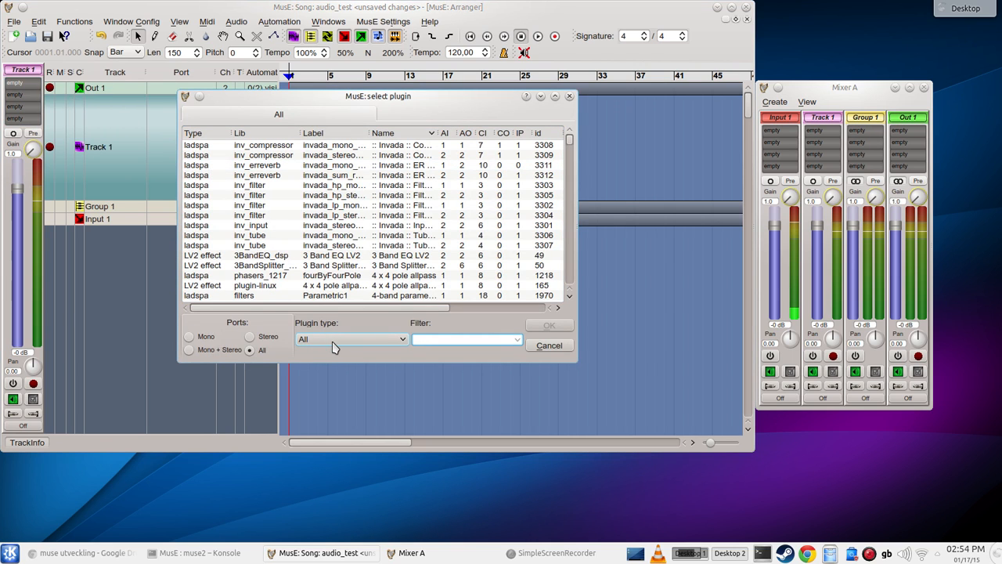
click(351, 338)
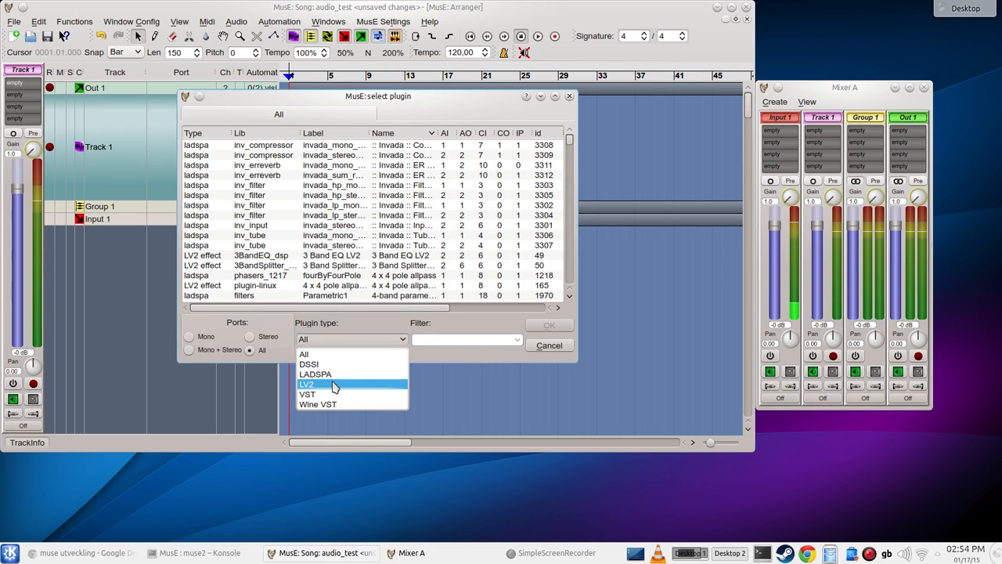
mouse_move(307, 395)
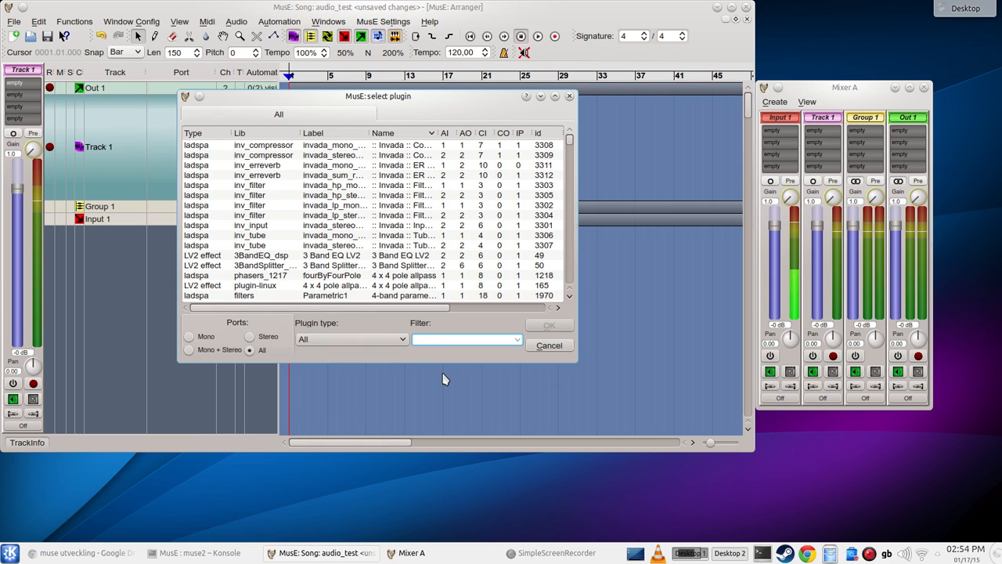
text(ch)
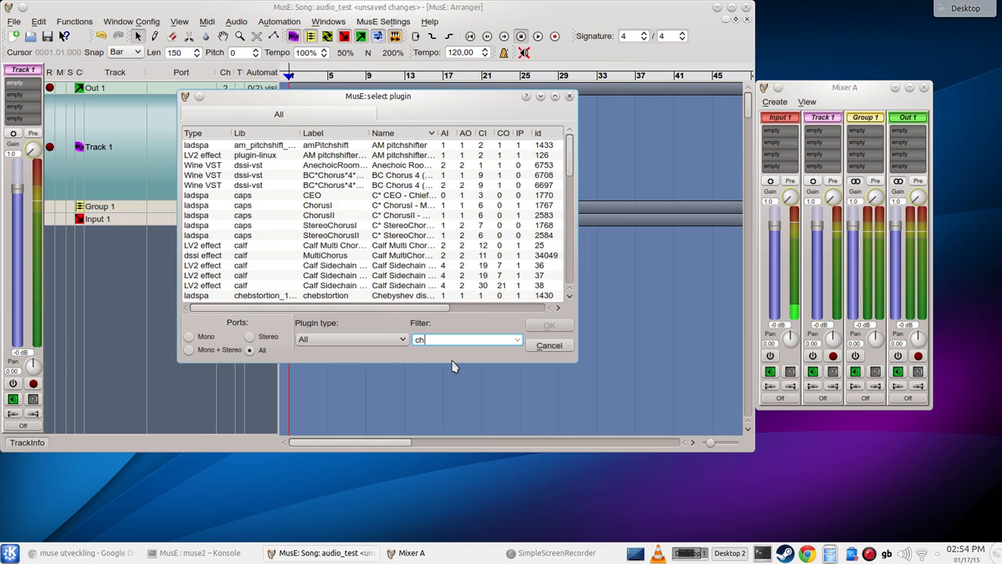
text(or)
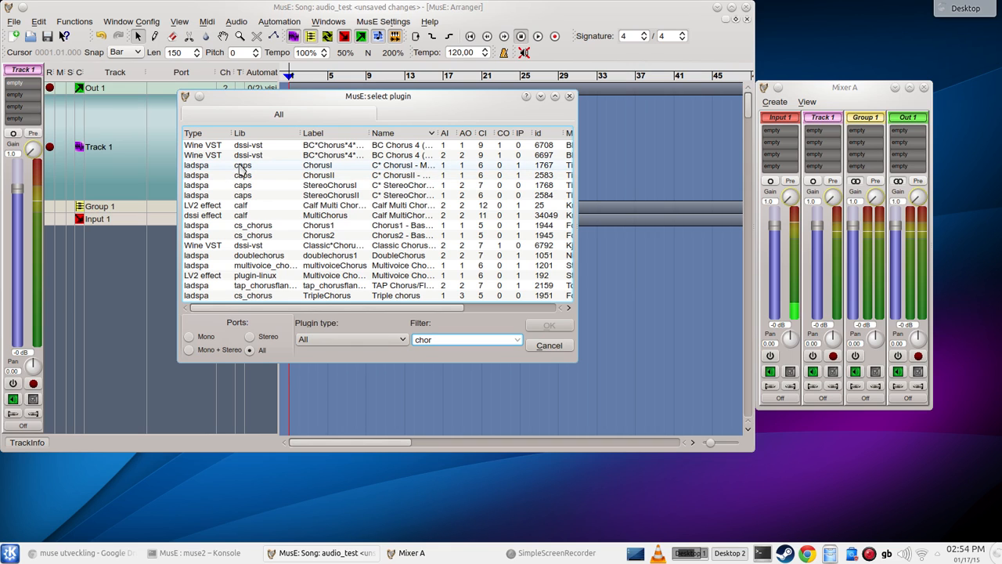
click(548, 325)
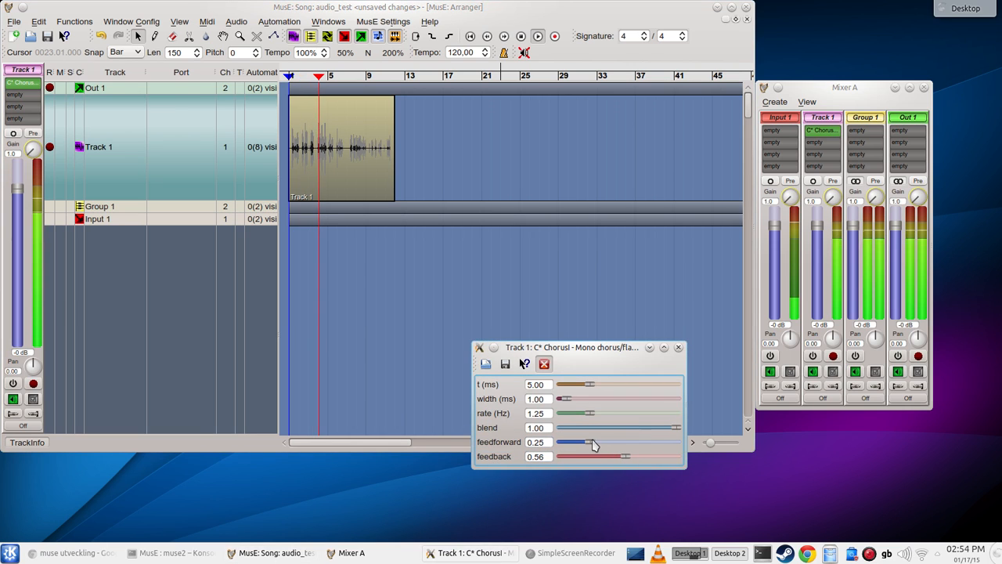
Set the chorus rate to about 4.15 Hz and feedforward to 0.76.
drag(567, 442, 623, 442)
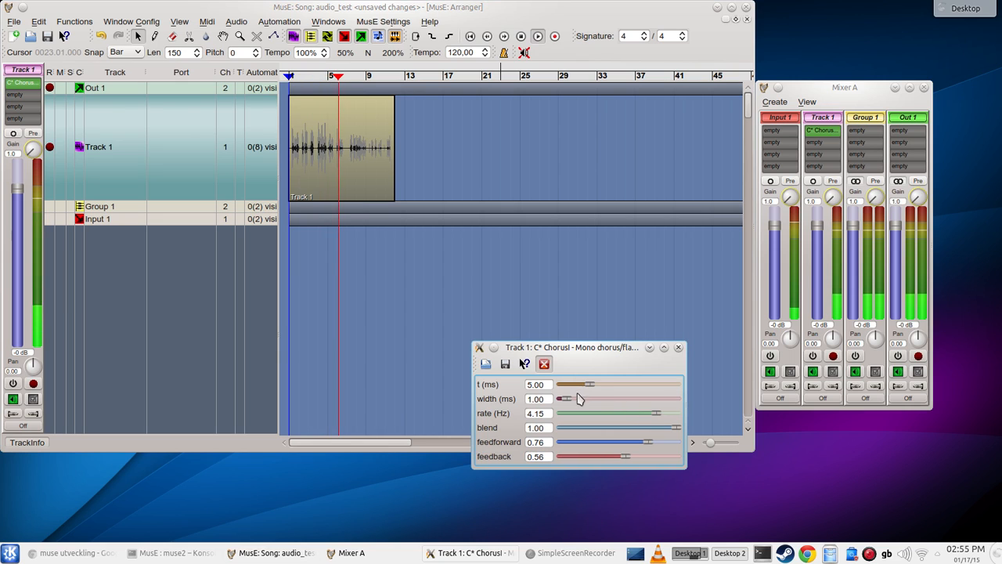
drag(565, 399, 634, 399)
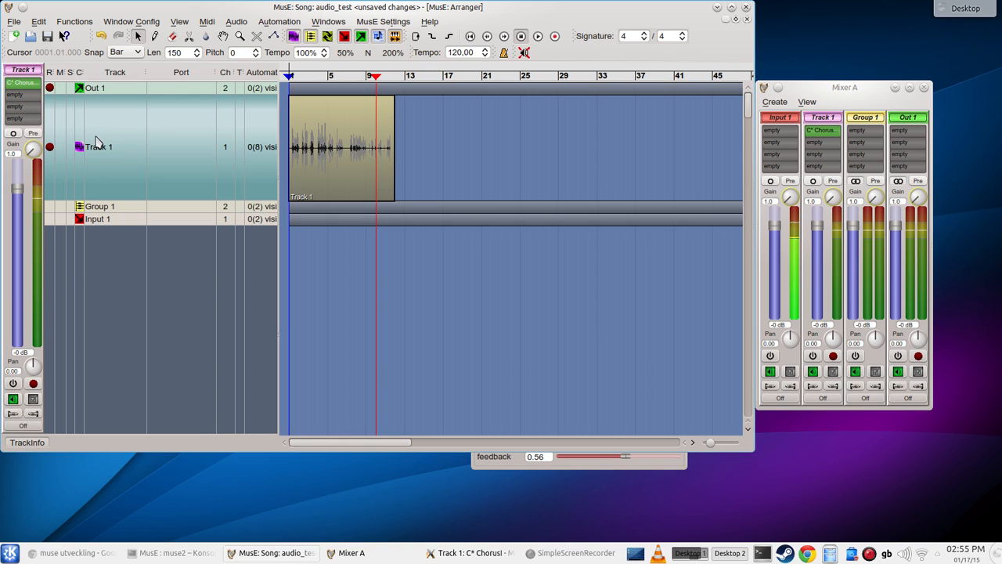
Add an aux send track, Aux 1, below Input 1 with its strip in the mixer.
right_click(81, 322)
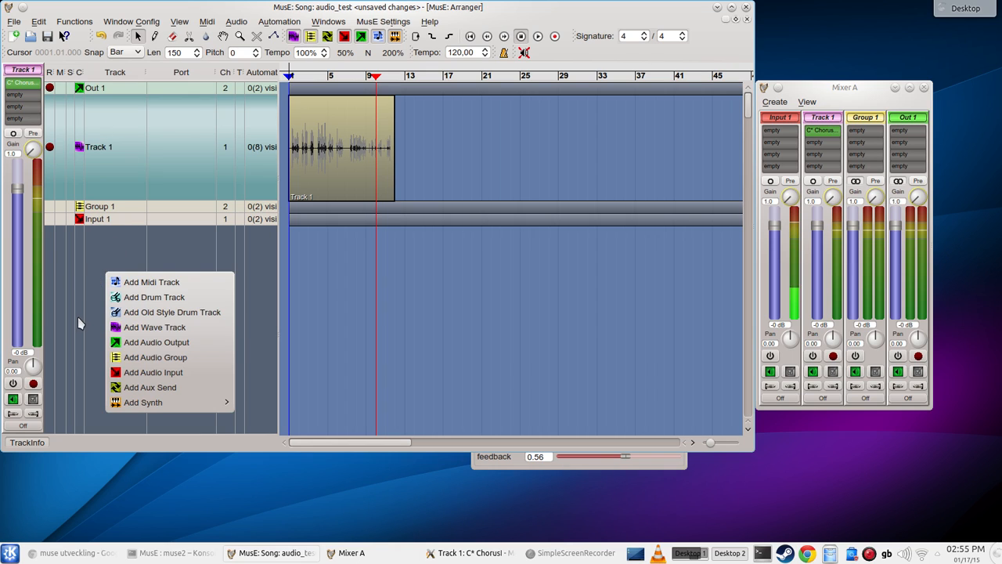
mouse_move(89, 385)
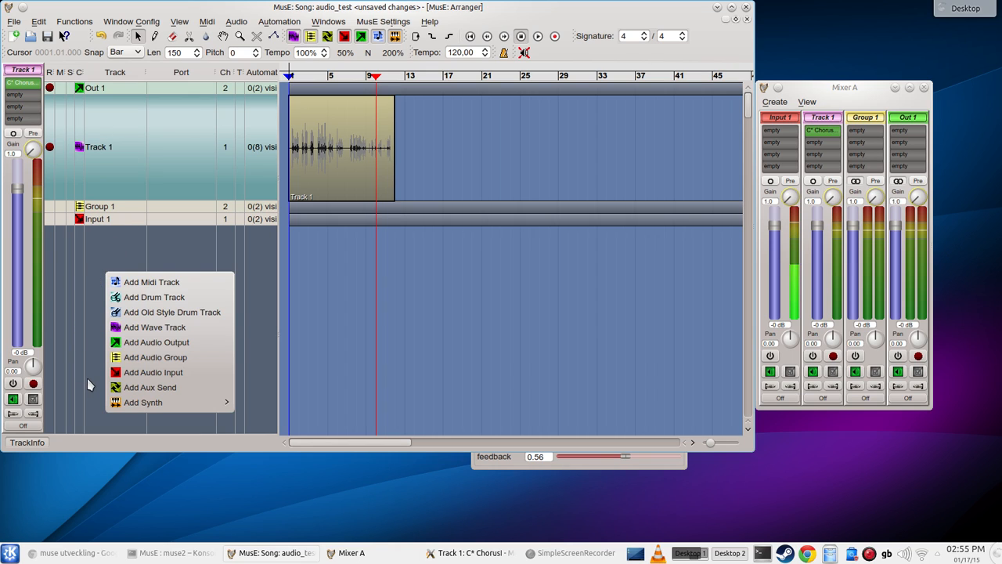
mouse_move(100, 394)
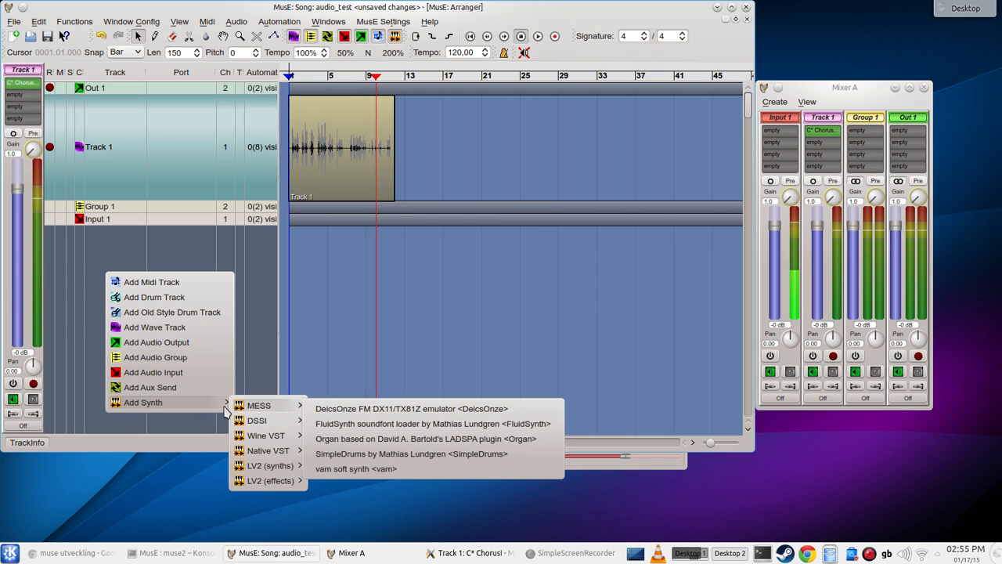
mouse_move(172, 407)
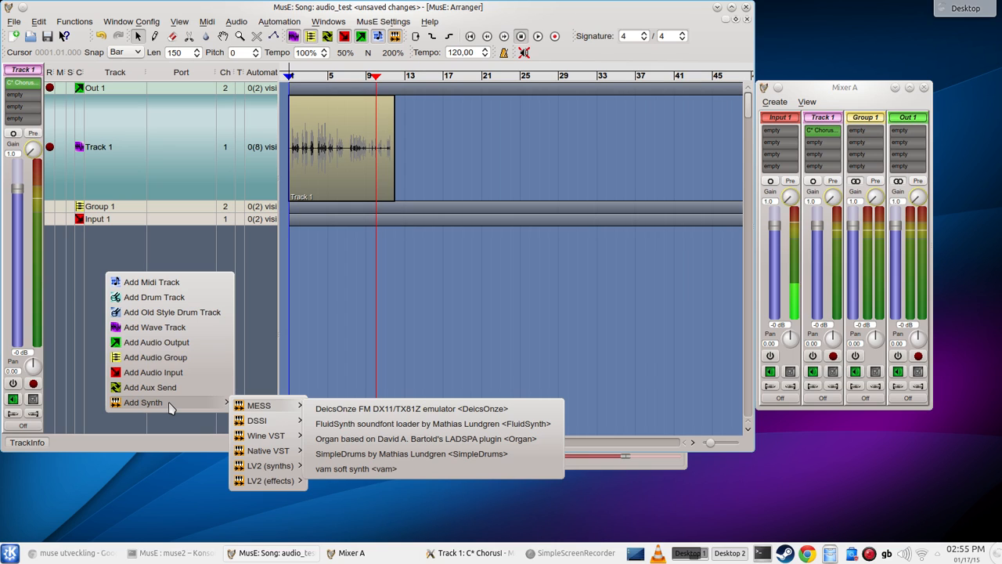
mouse_move(150, 387)
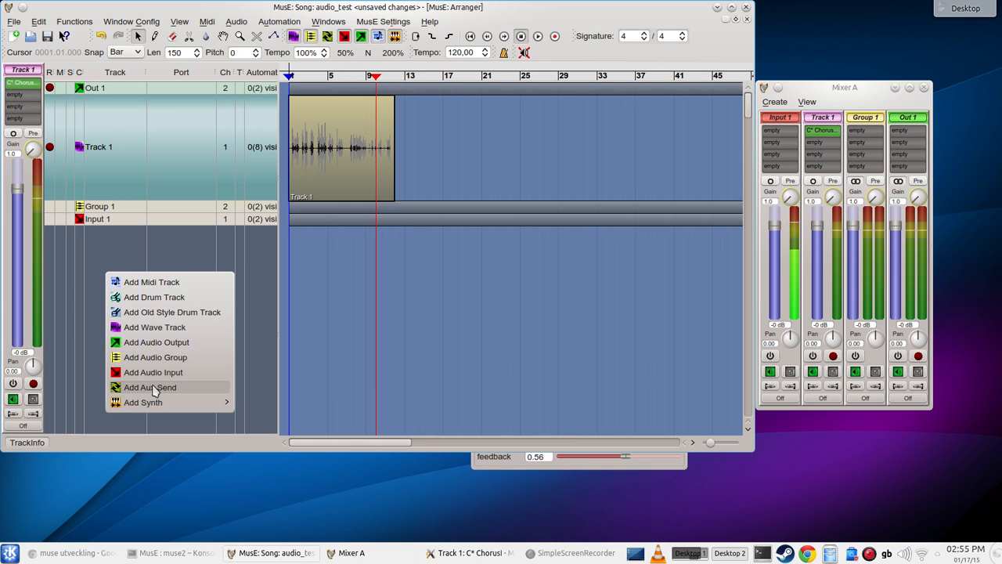
click(149, 386)
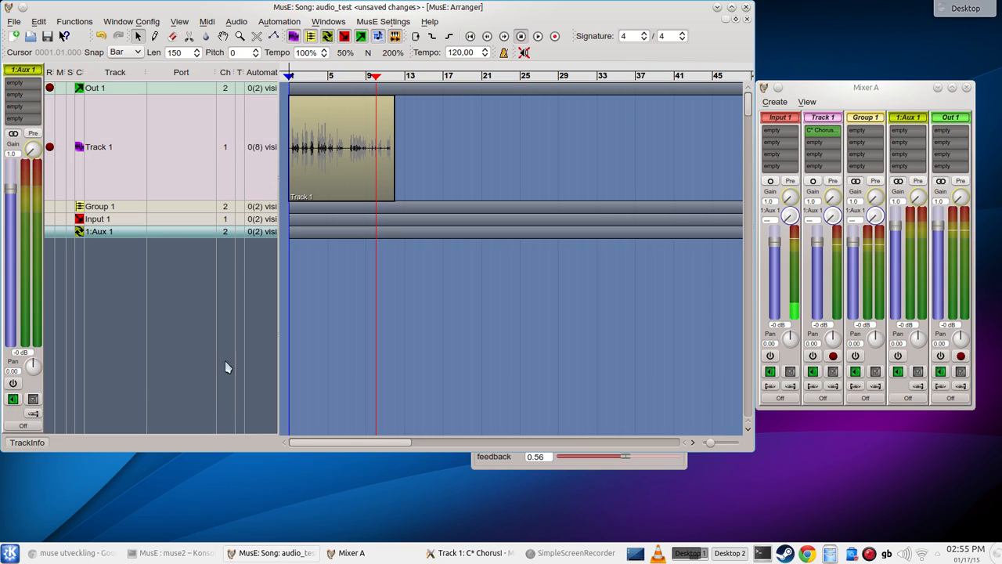
mouse_move(133, 249)
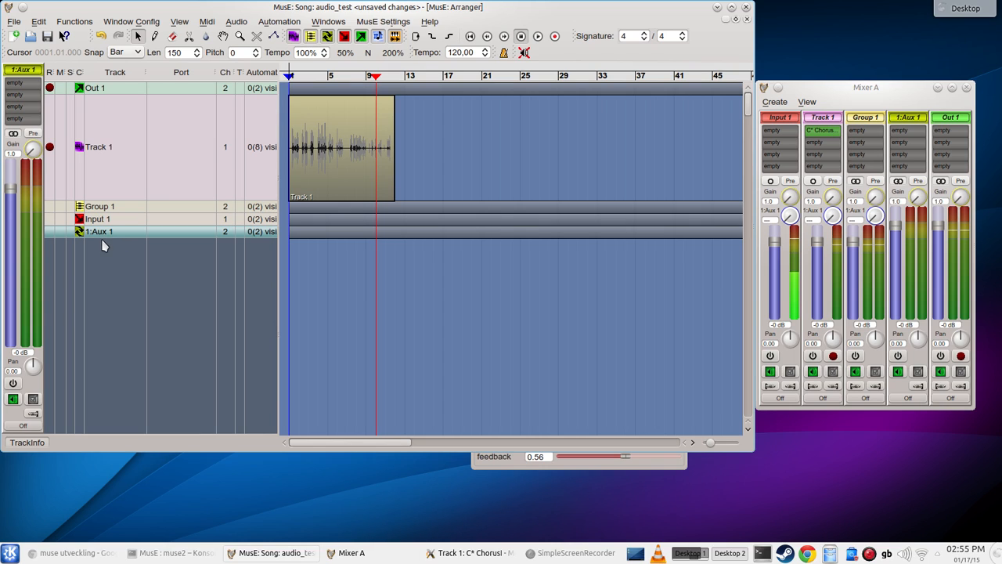
mouse_move(169, 270)
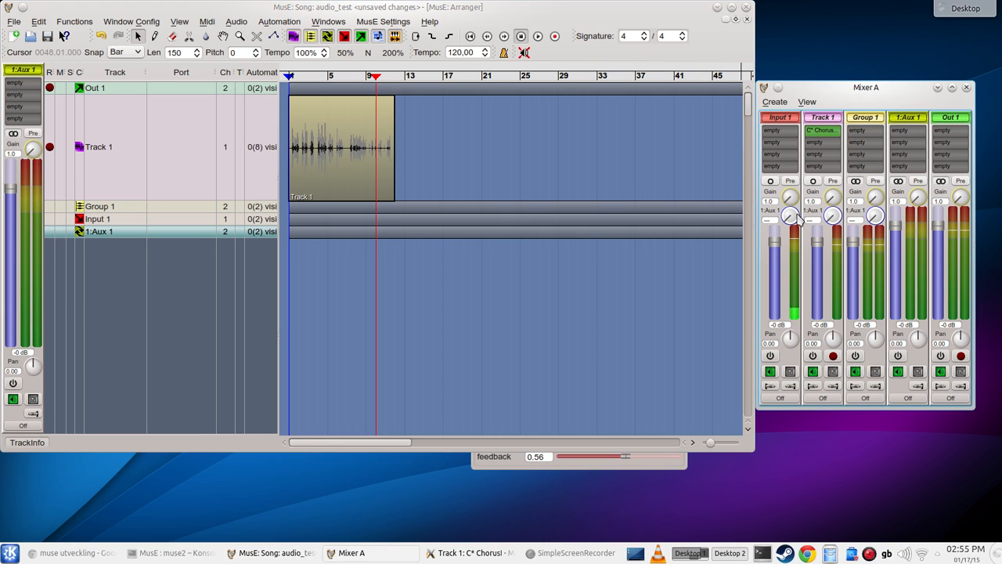
mouse_move(833, 218)
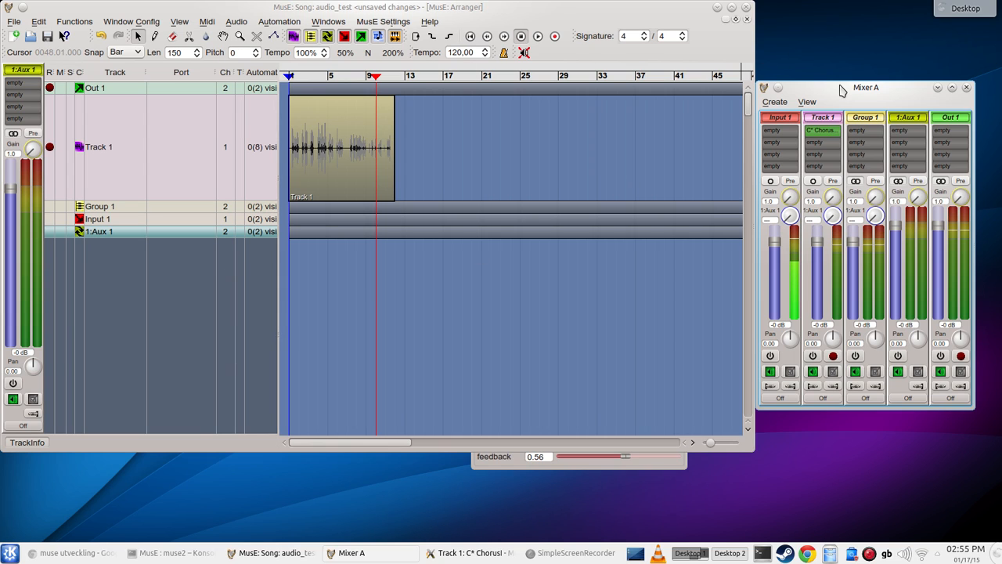
drag(865, 87, 893, 61)
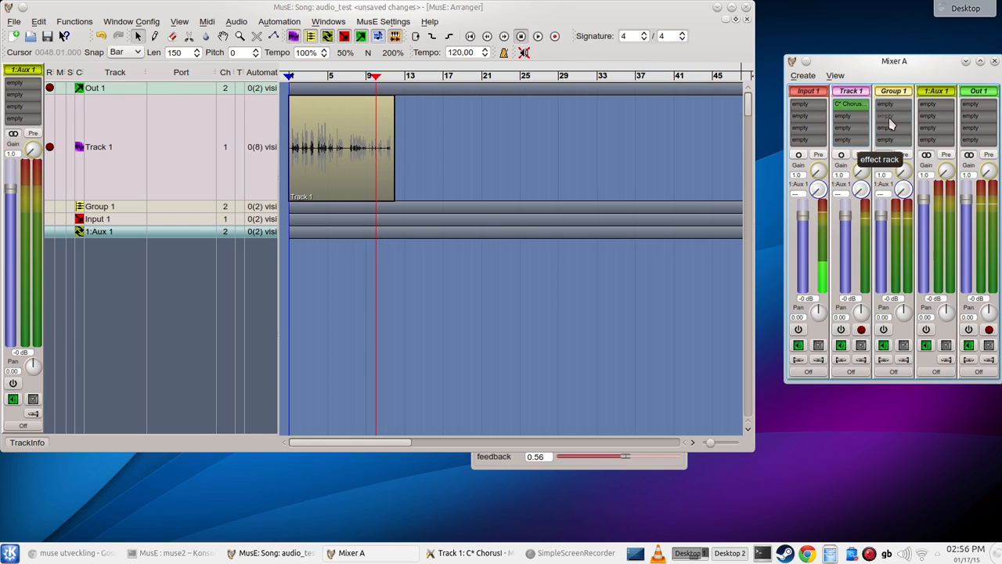
mouse_move(923, 77)
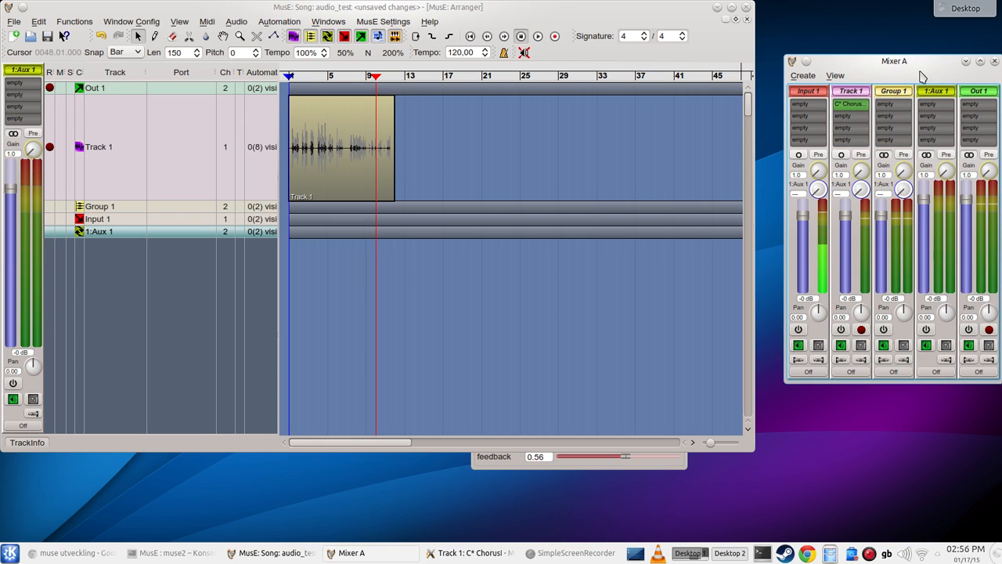
mouse_move(936, 116)
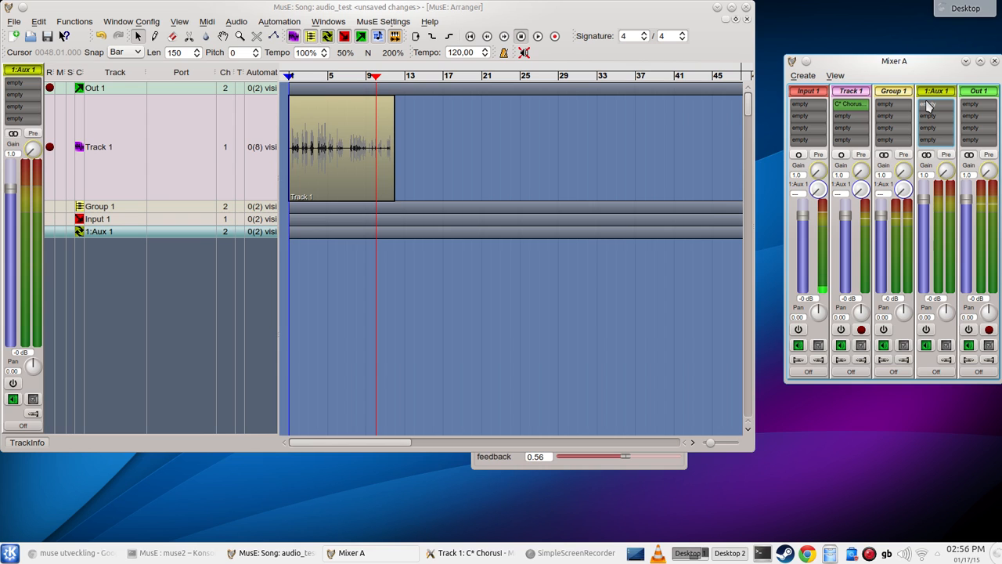
Add the Calf Reverb LV2 plugin to Aux 1's effect rack, filtering the plugin list by 'erb'.
click(927, 116)
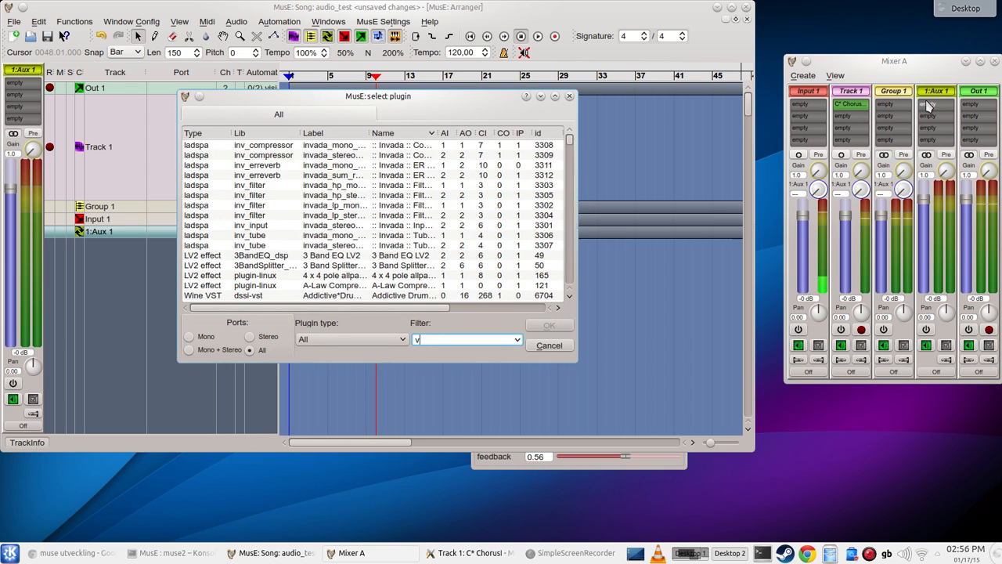
text(erb)
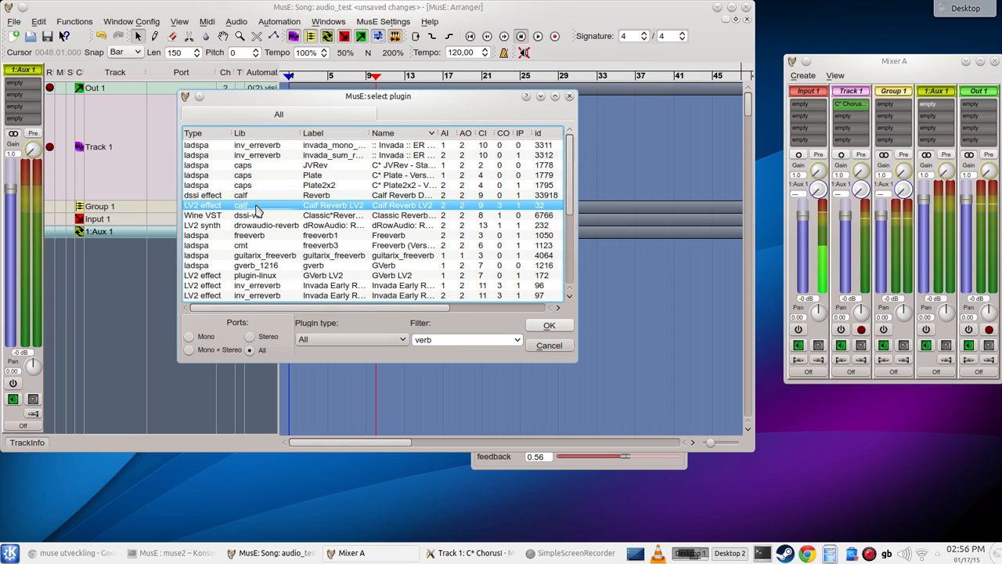
click(548, 324)
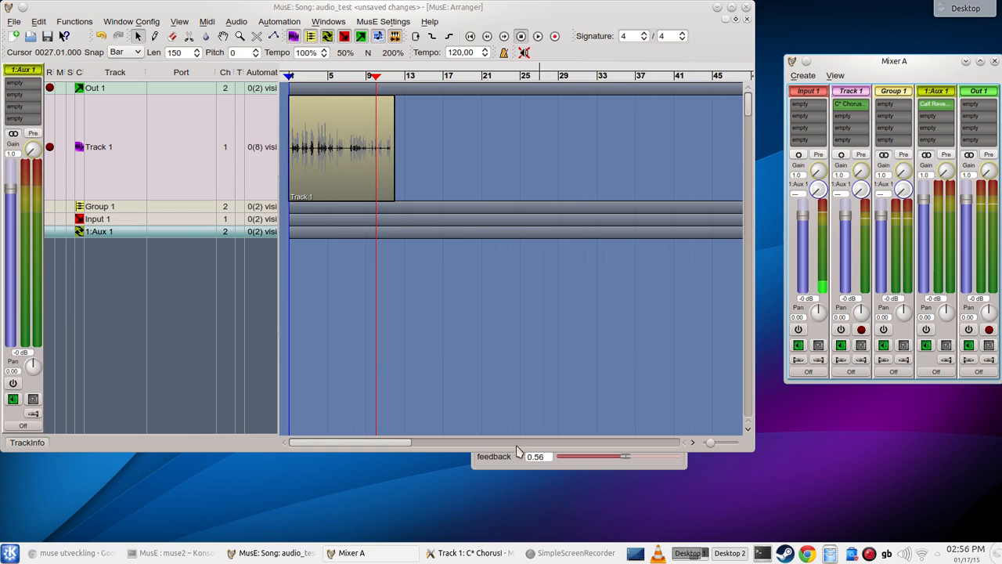
Raise Track 1's Aux 1 send knob so the recorded clip feeds the reverb.
click(98, 147)
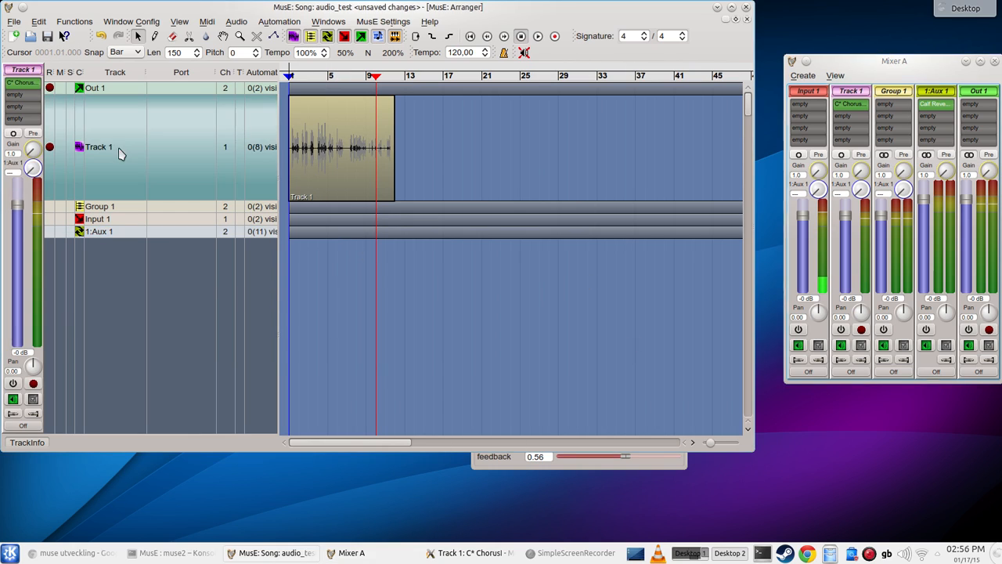
drag(33, 164, 33, 172)
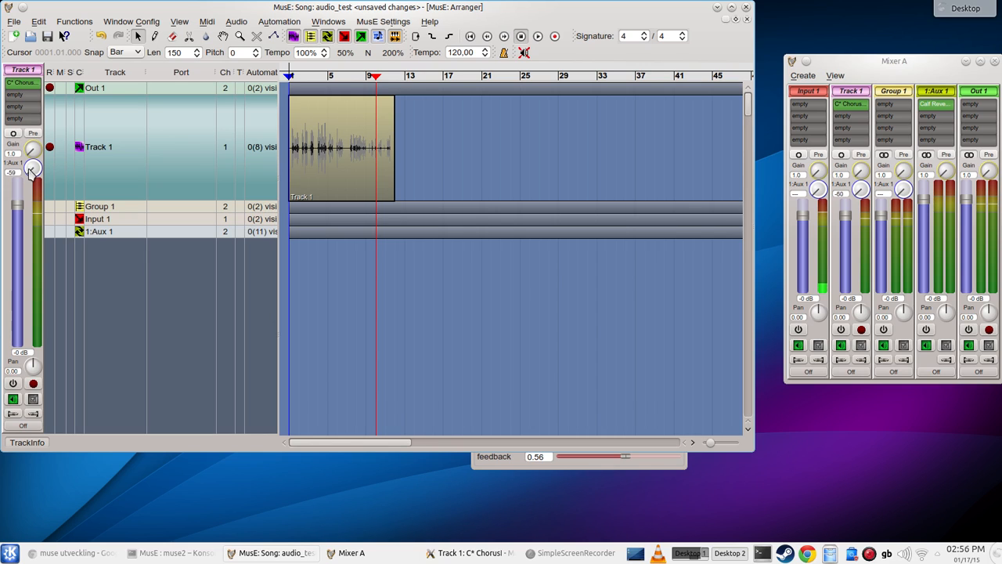
drag(33, 166, 37, 159)
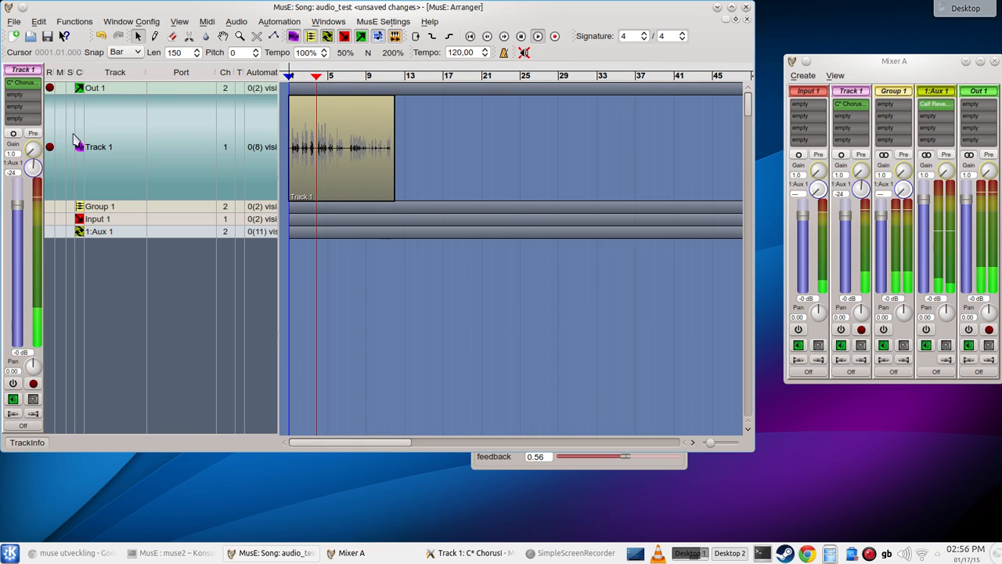
drag(33, 170, 38, 156)
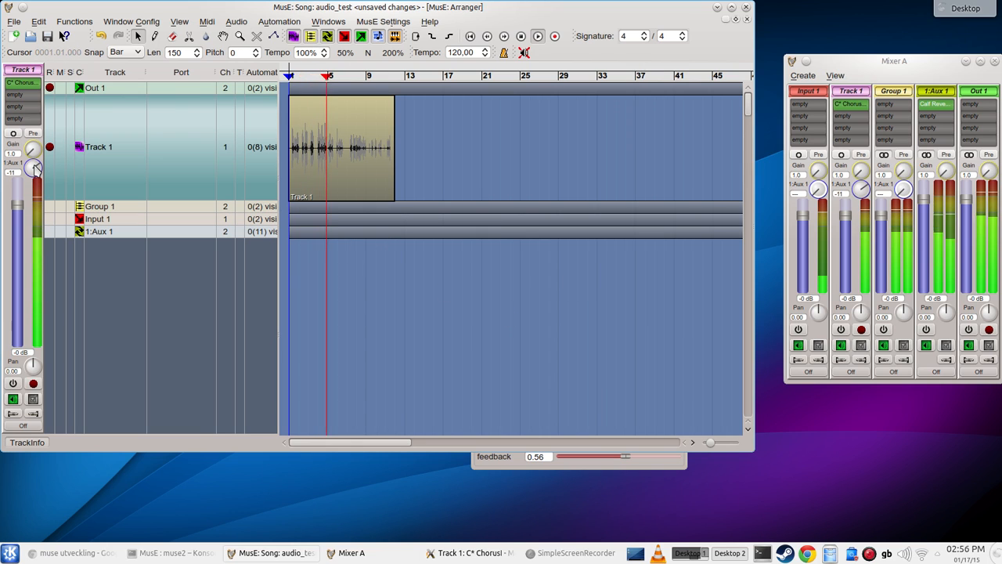